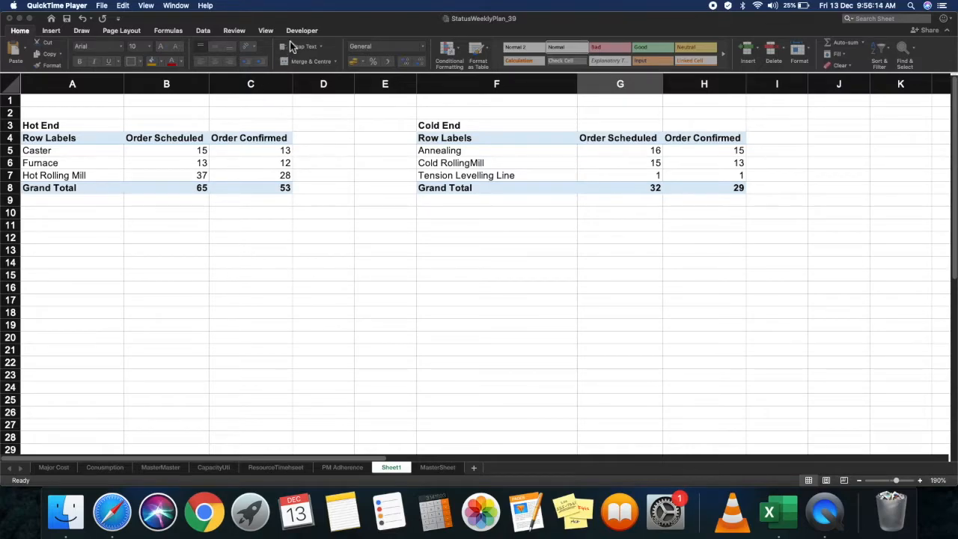
Step: Insert a form-control combo box drawn below the Hot End table near A12
{"action": "left_click", "coordinate": [303, 30]}
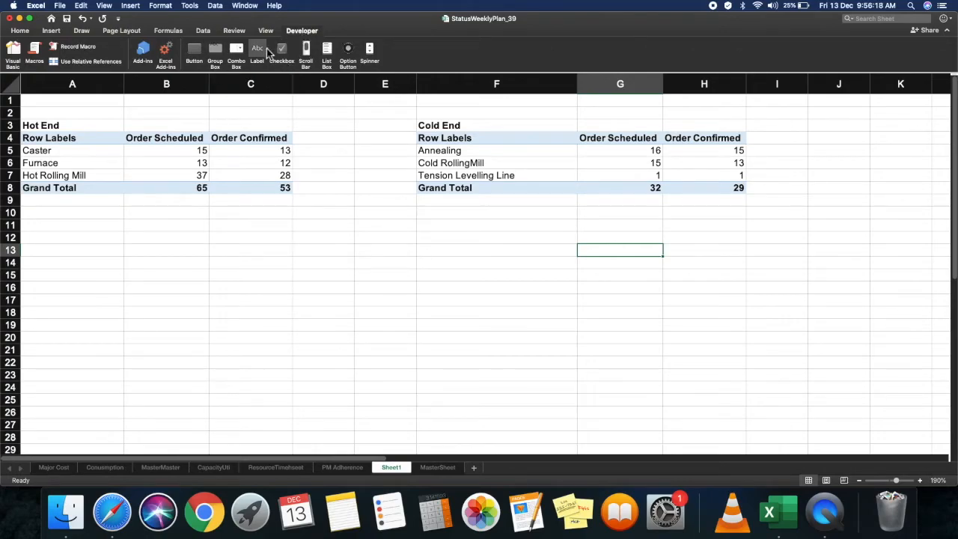
{"action": "mouse_move", "coordinate": [237, 51]}
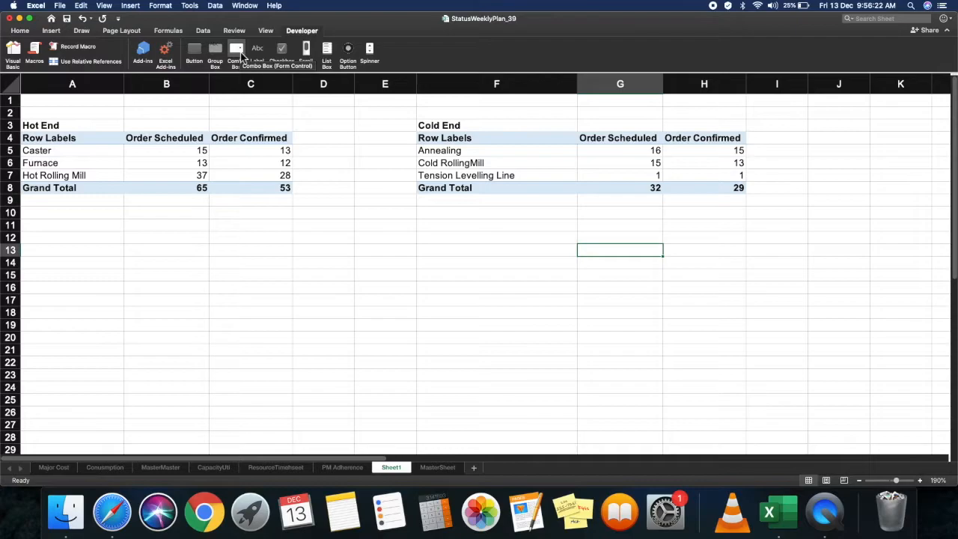
{"action": "left_click", "coordinate": [236, 51]}
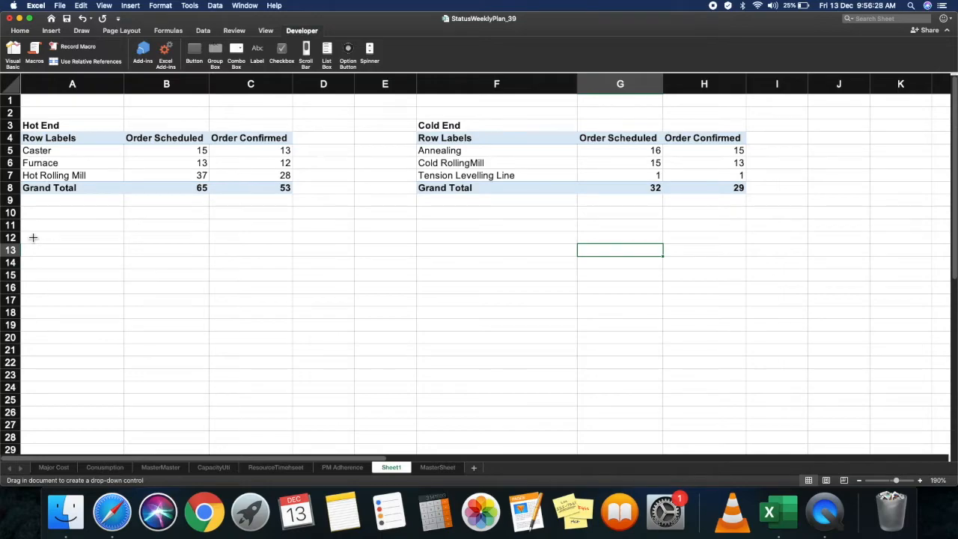
{"action": "left_click_drag", "start_coordinate": [33, 237], "coordinate": [199, 291]}
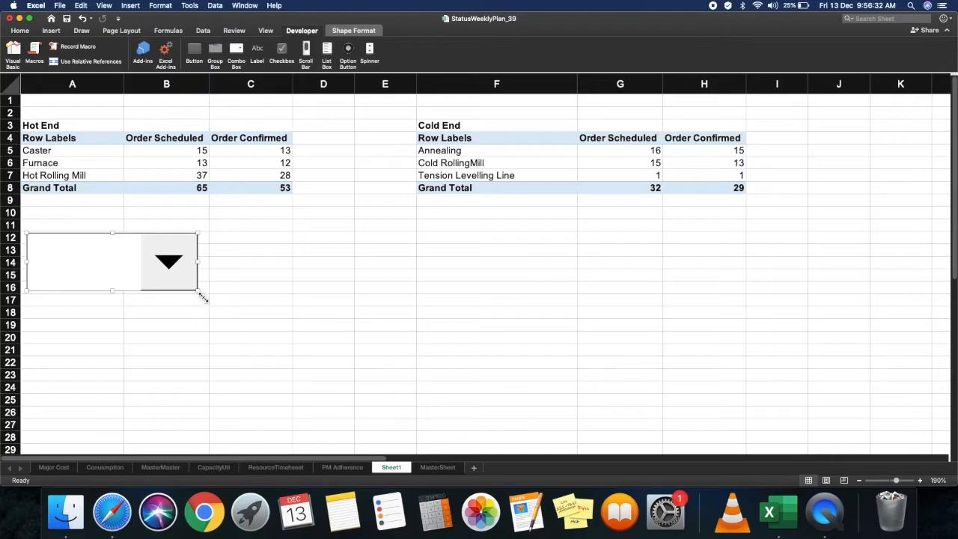
Step: Shrink the combo box down to roughly one cell in size
{"action": "left_click_drag", "start_coordinate": [198, 291], "coordinate": [123, 267]}
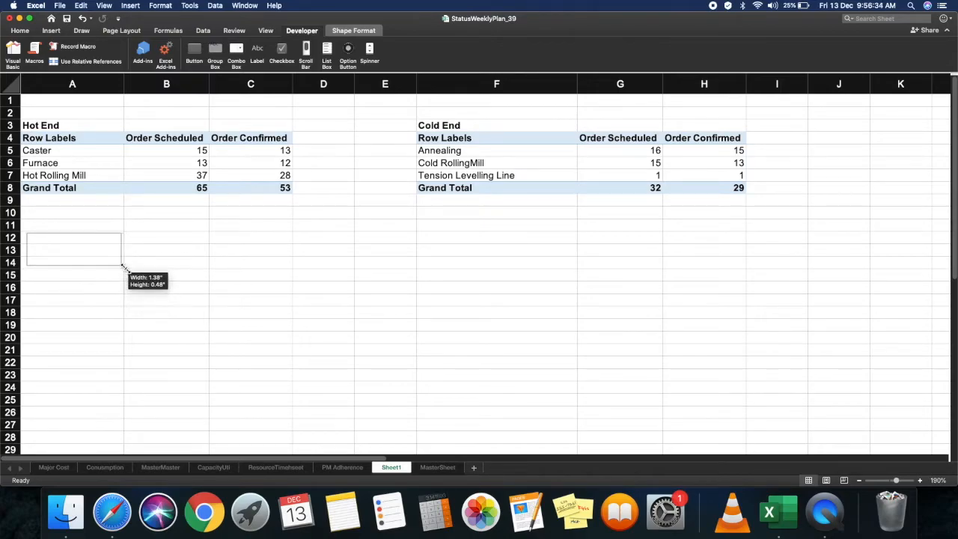
{"action": "left_click_drag", "start_coordinate": [123, 266], "coordinate": [114, 261]}
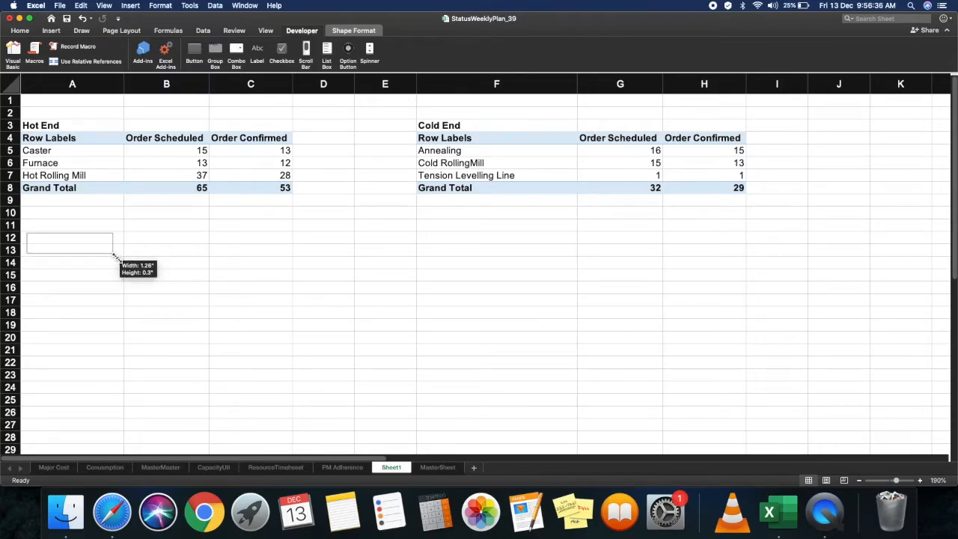
{"action": "left_click_drag", "start_coordinate": [114, 261], "coordinate": [97, 255]}
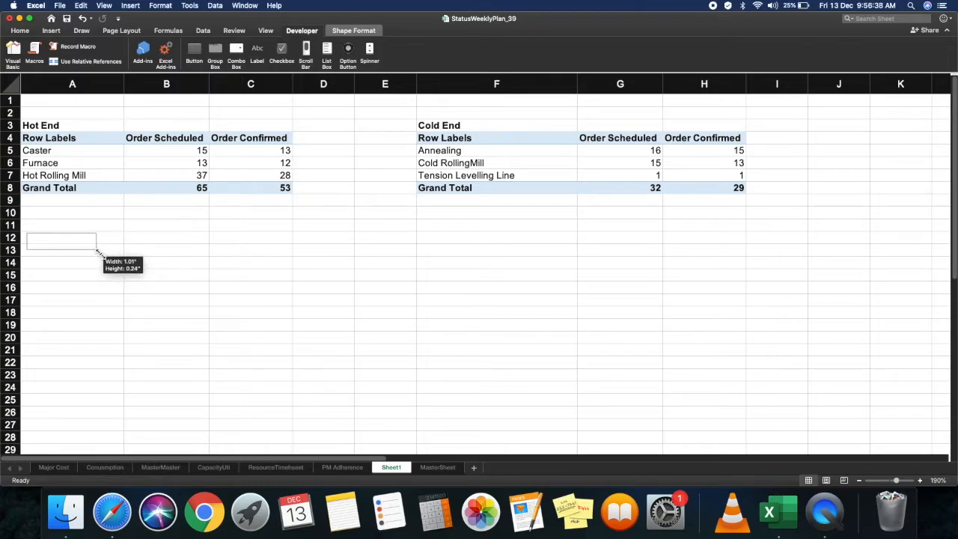
{"action": "left_click_drag", "start_coordinate": [96, 248], "coordinate": [74, 247]}
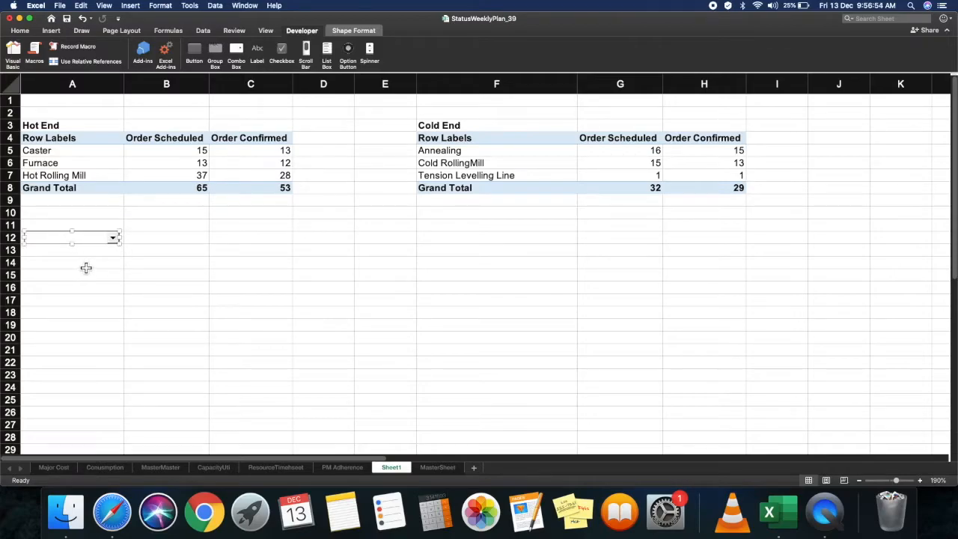
Step: Enter the option labels Hot End in J4 and Cold End in J5 as the drop-down source list
{"action": "left_click", "coordinate": [72, 262]}
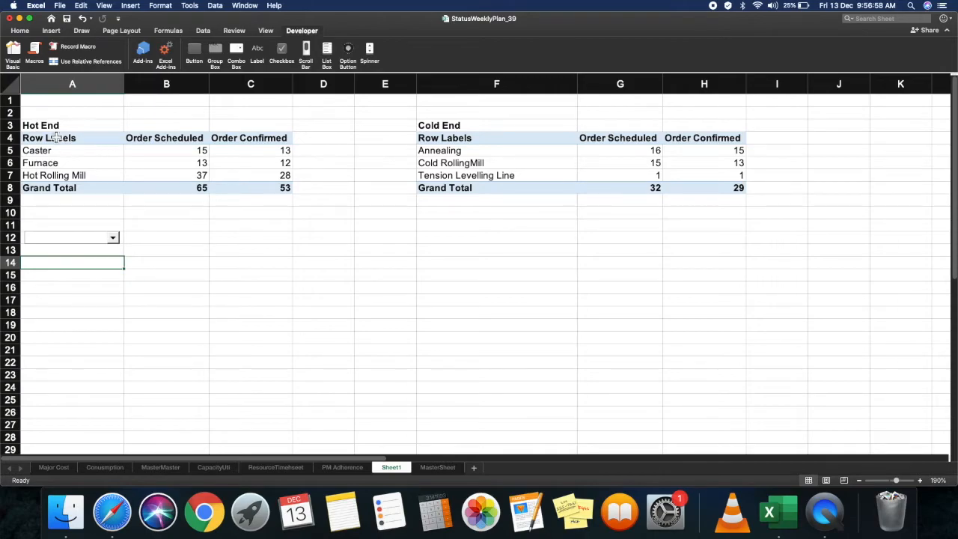
{"action": "mouse_move", "coordinate": [54, 135]}
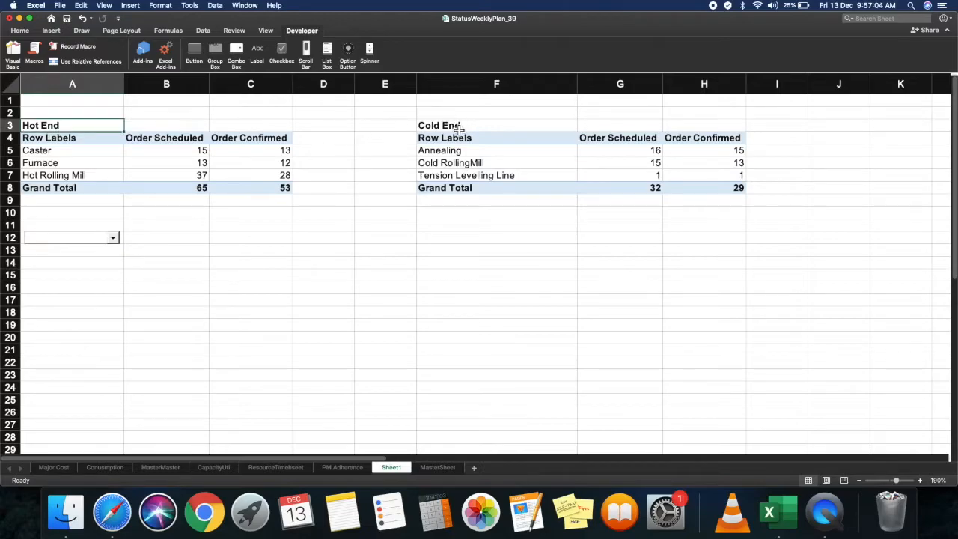
{"action": "left_click", "coordinate": [839, 138]}
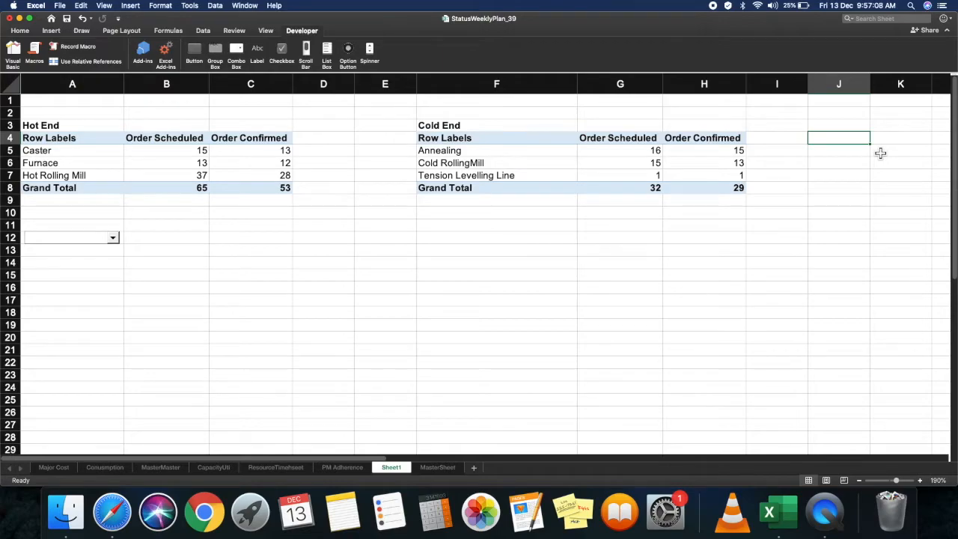
{"action": "type", "text": "Hot End"}
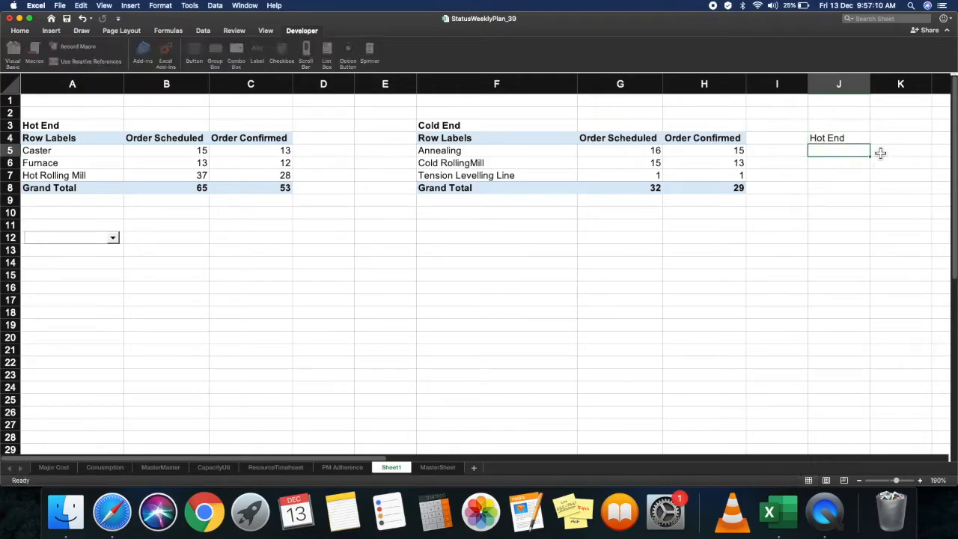
{"action": "type", "text": "Cold End"}
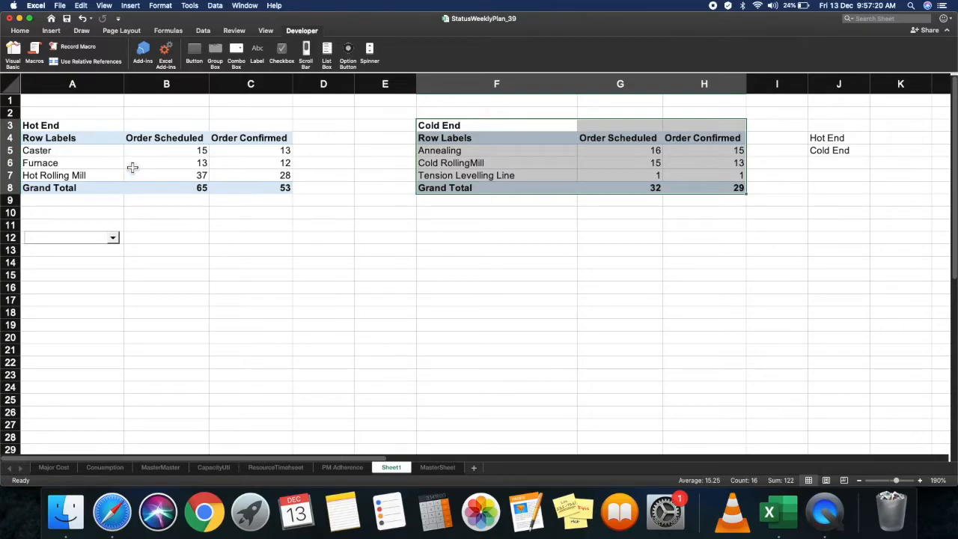
{"action": "mouse_move", "coordinate": [167, 246]}
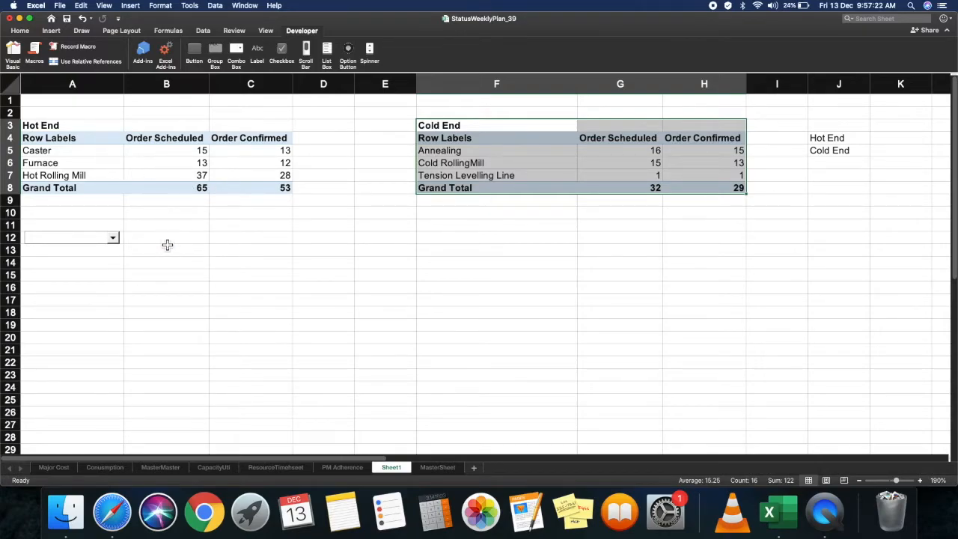
{"action": "mouse_move", "coordinate": [851, 142]}
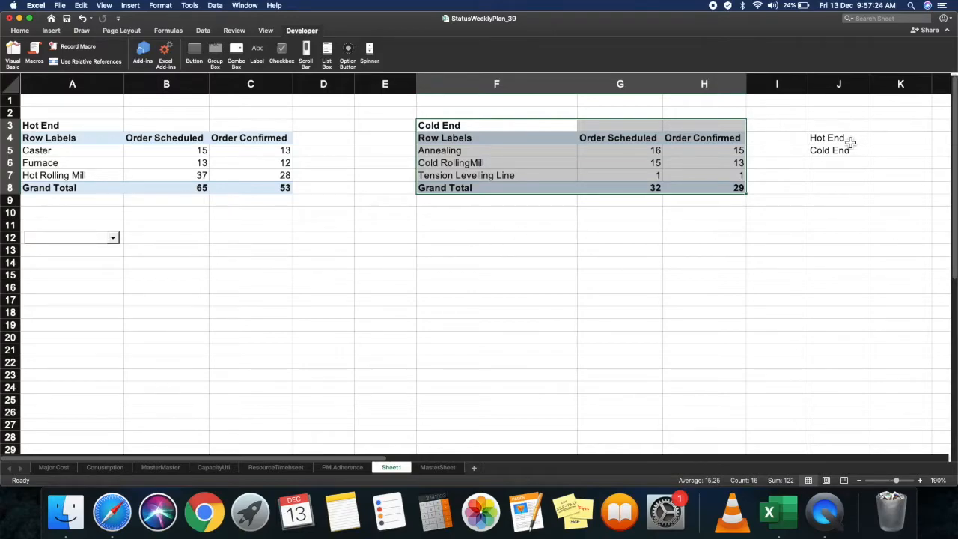
{"action": "left_click_drag", "start_coordinate": [839, 138], "coordinate": [839, 149]}
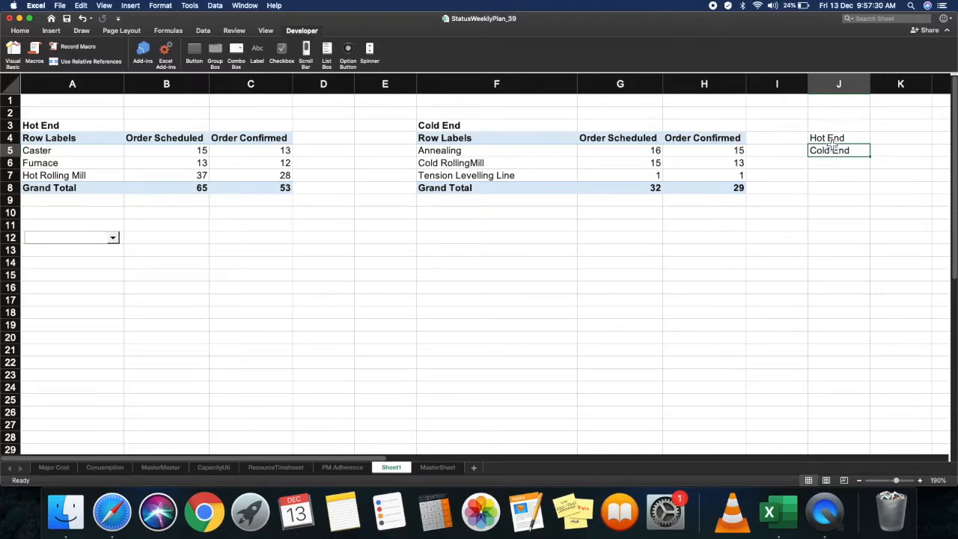
{"action": "left_click", "coordinate": [827, 138]}
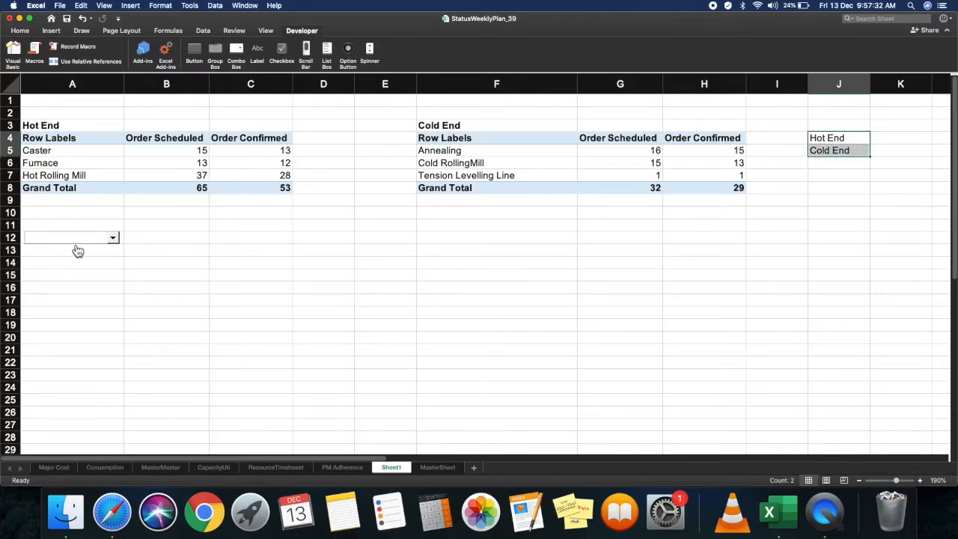
Step: In Format Control set the combo box Input range to $J$4:$J$5 and Cell link to $A$15
{"action": "right_click", "coordinate": [72, 236]}
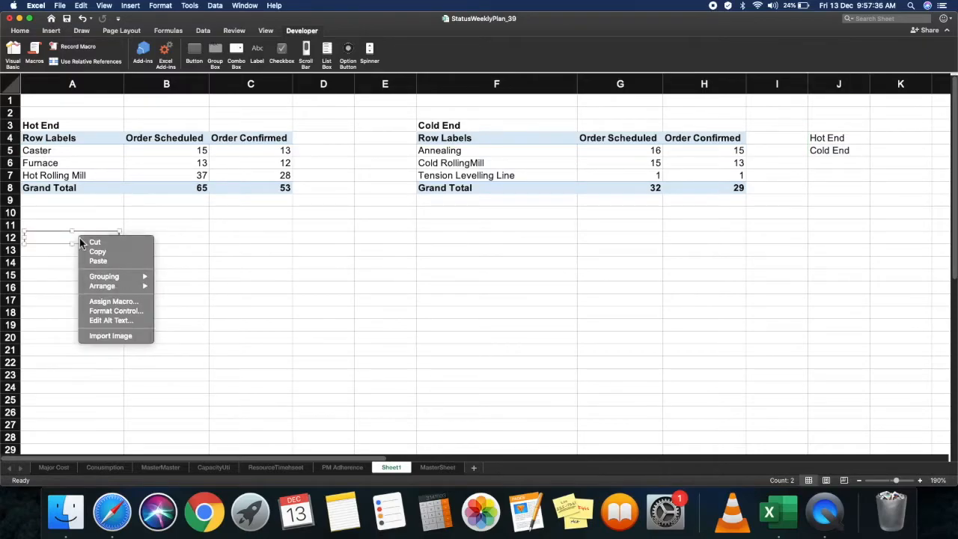
{"action": "mouse_move", "coordinate": [117, 310]}
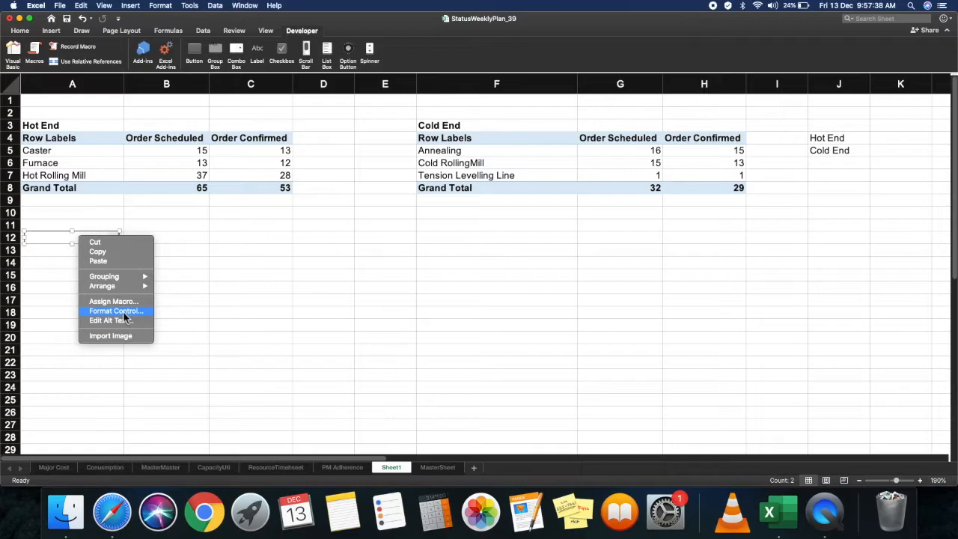
{"action": "left_click", "coordinate": [115, 310]}
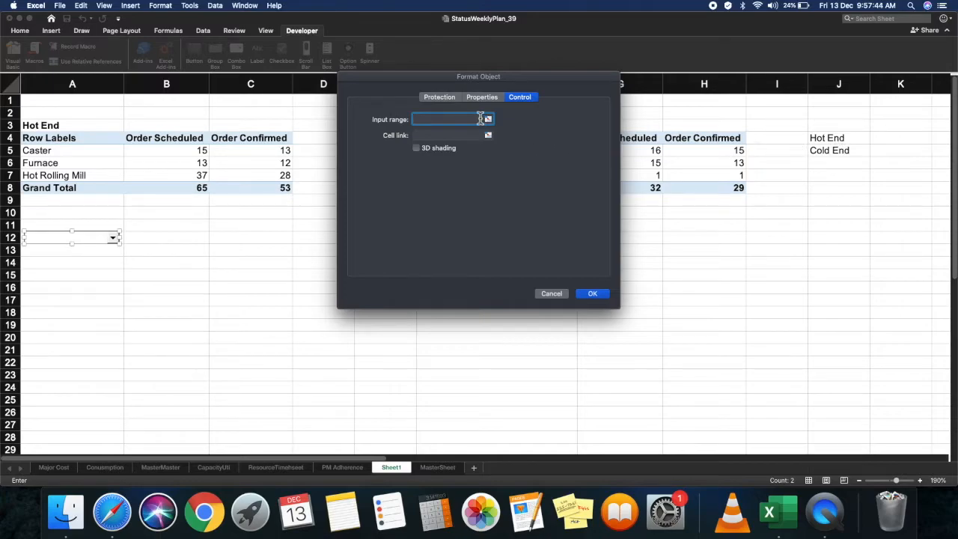
{"action": "left_click", "coordinate": [593, 292]}
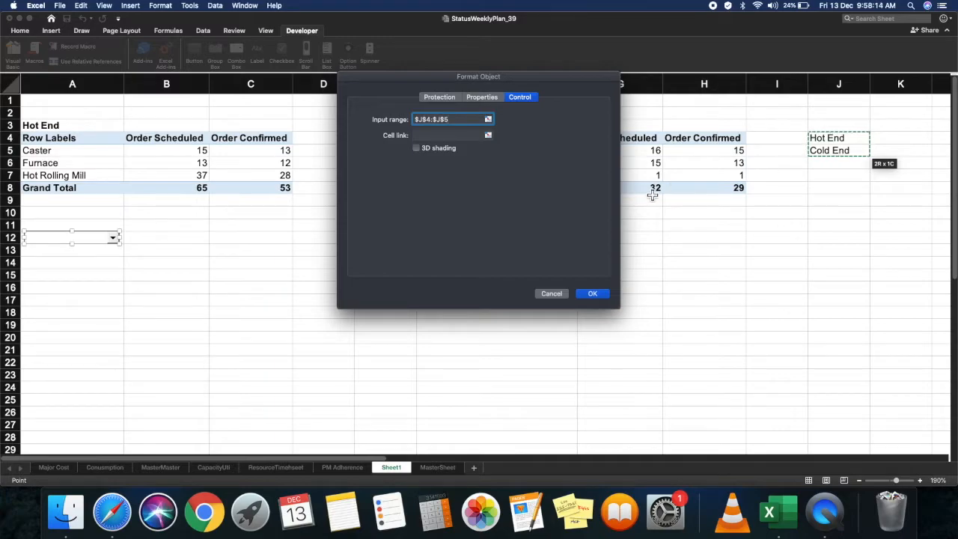
{"action": "left_click", "coordinate": [593, 292]}
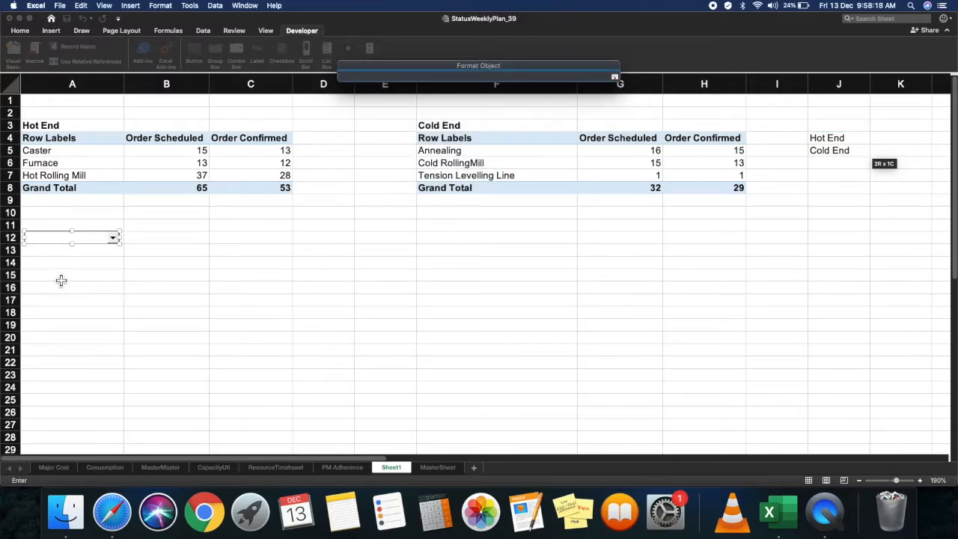
{"action": "left_click", "coordinate": [72, 276]}
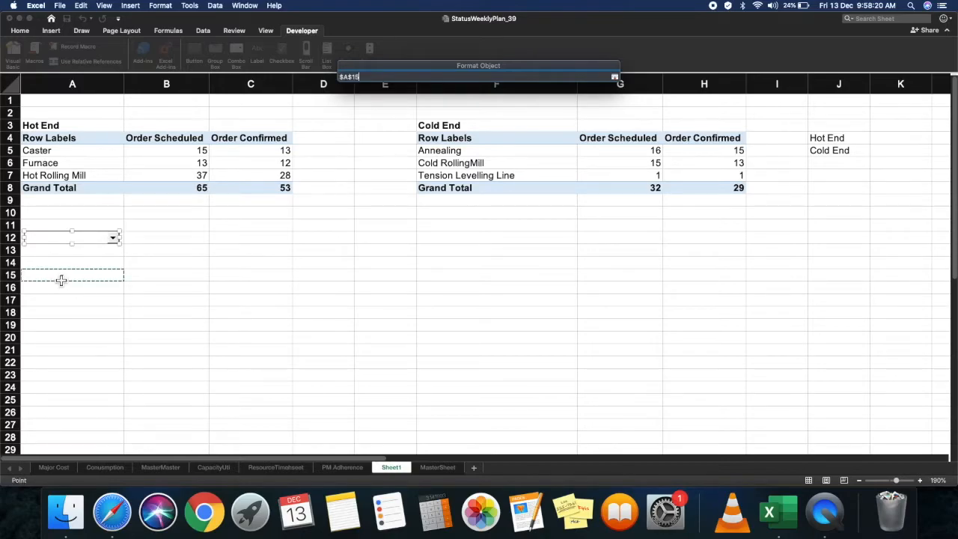
{"action": "mouse_move", "coordinate": [138, 308]}
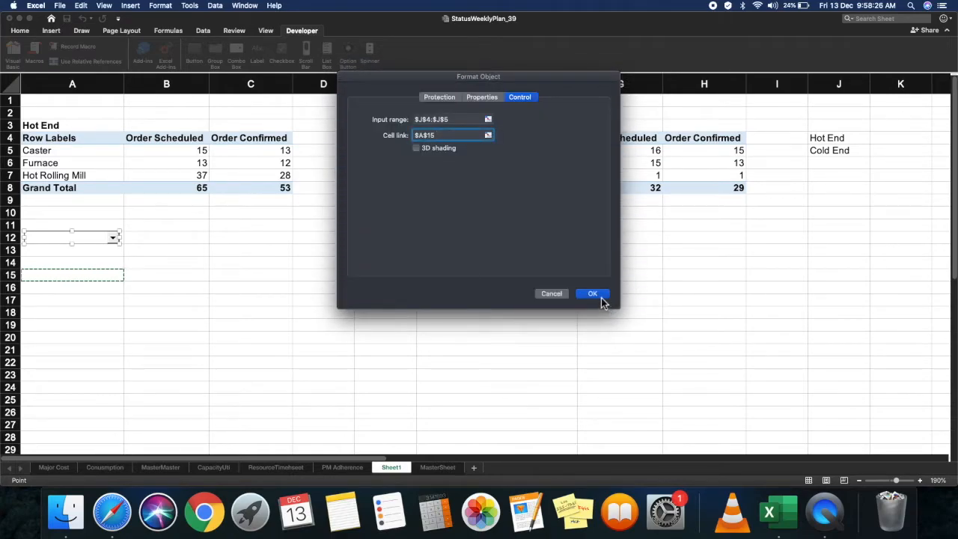
{"action": "left_click", "coordinate": [593, 292]}
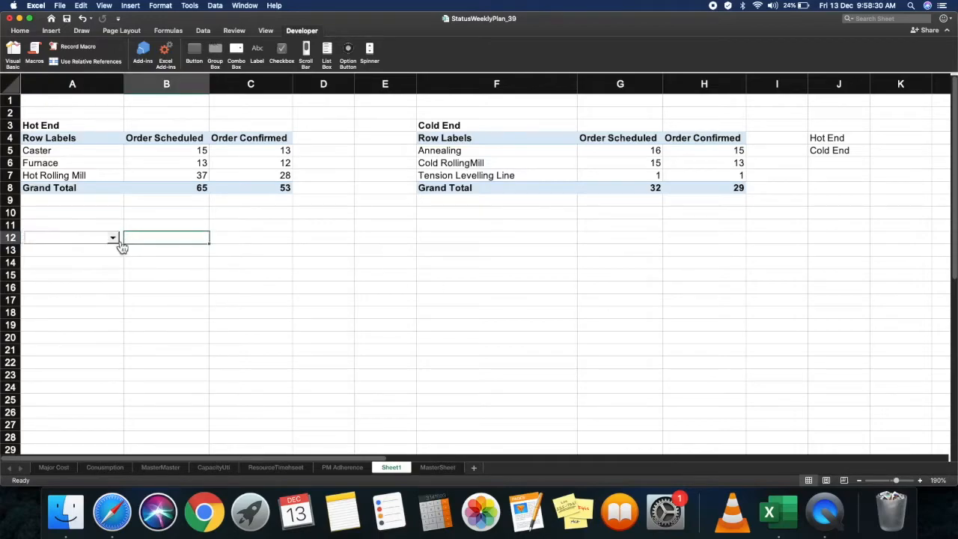
Step: Toggle the combo box between Hot End and Cold End to confirm A15 flips between 1 and 2
{"action": "left_click", "coordinate": [113, 236]}
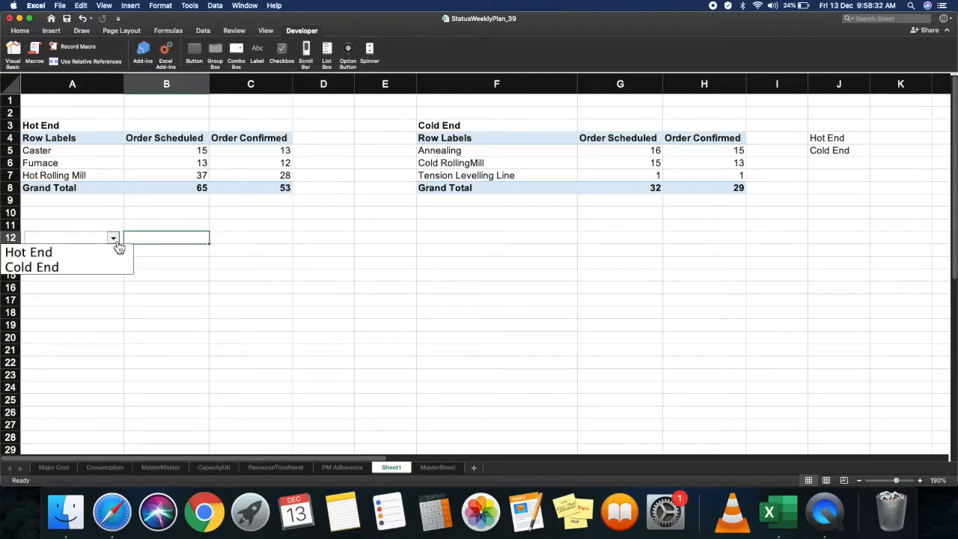
{"action": "left_click", "coordinate": [29, 252]}
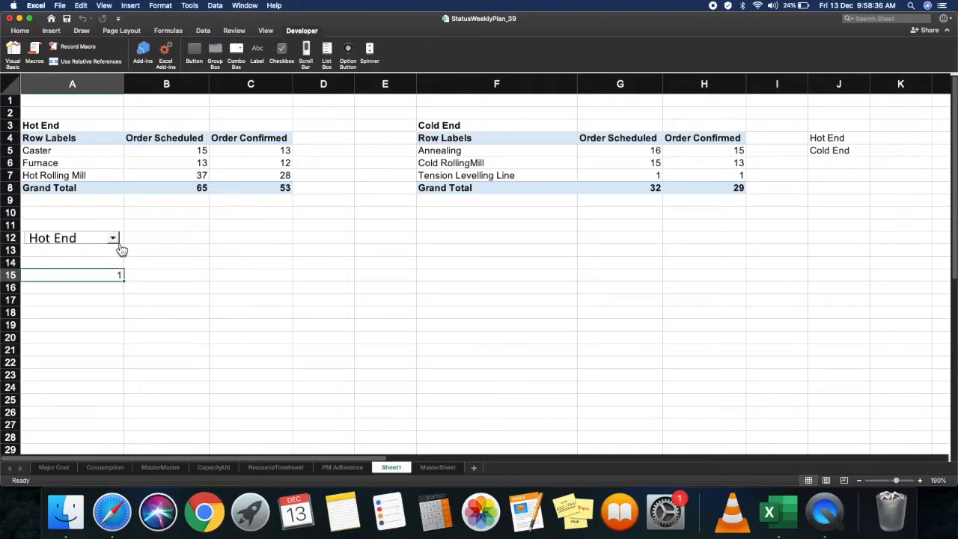
{"action": "left_click", "coordinate": [112, 237]}
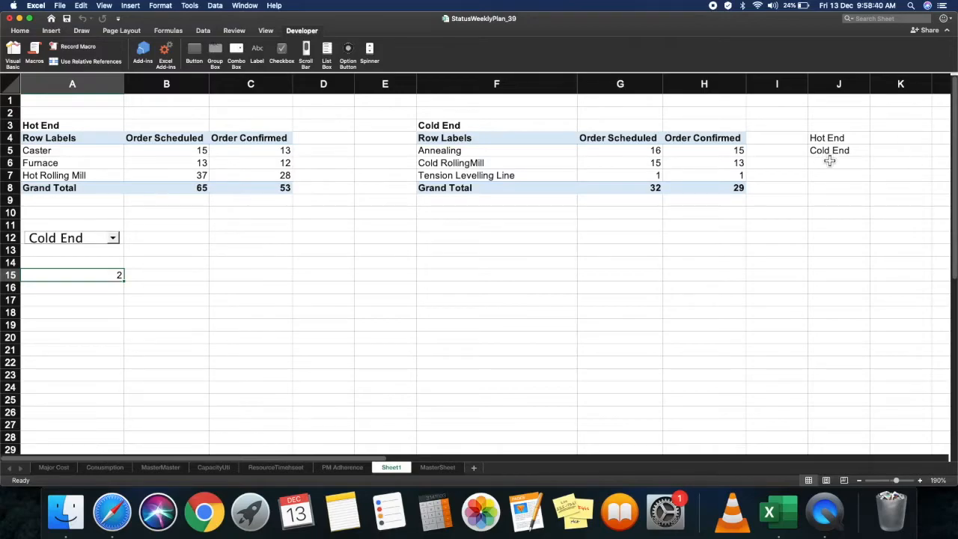
{"action": "mouse_move", "coordinate": [98, 300]}
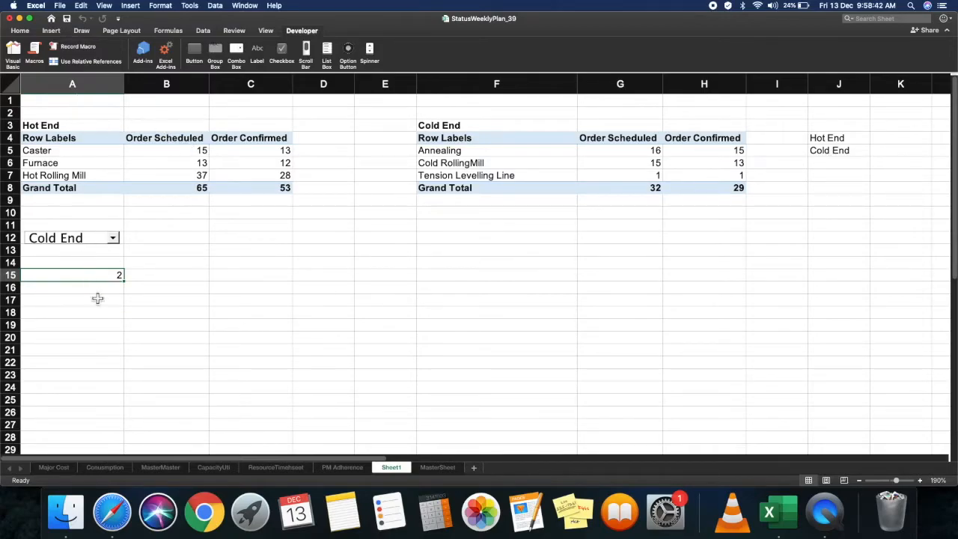
{"action": "mouse_move", "coordinate": [119, 291]}
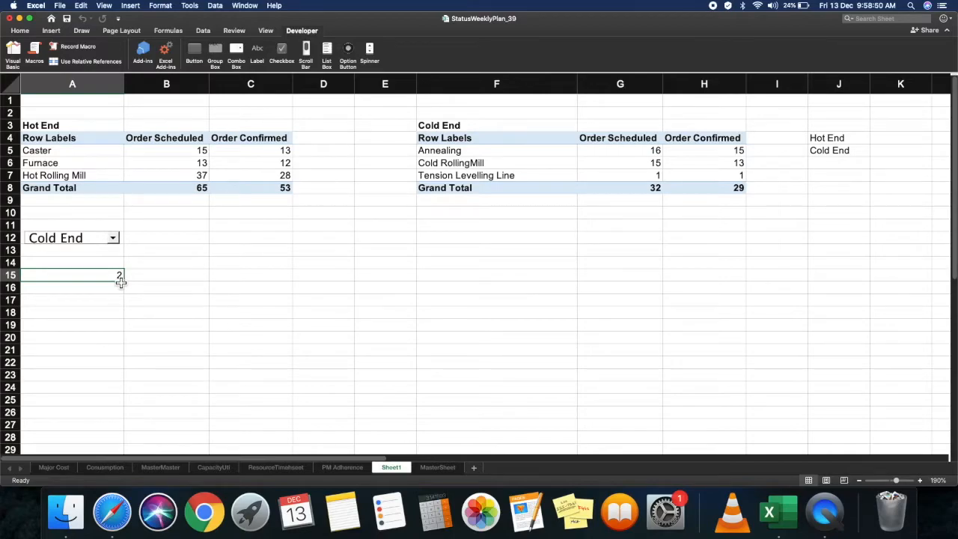
{"action": "left_click", "coordinate": [113, 237]}
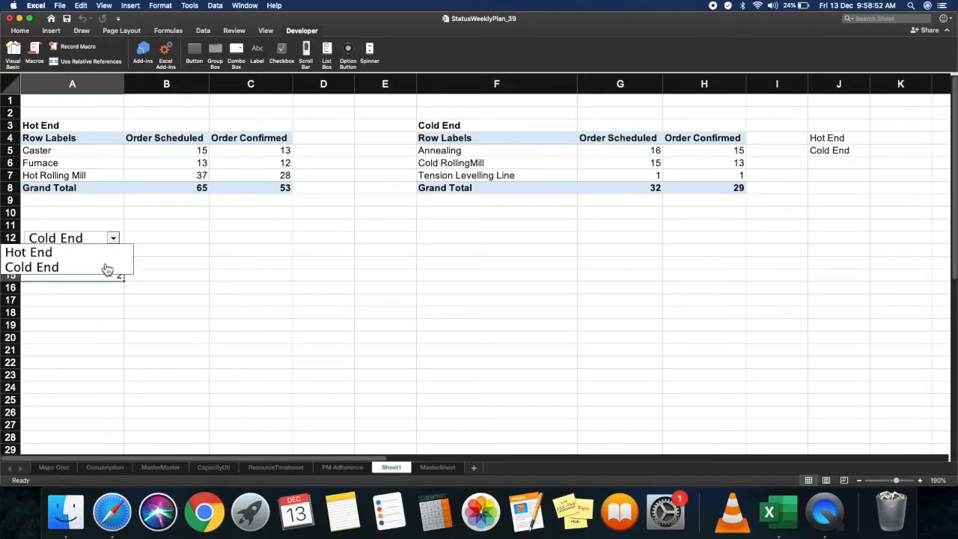
{"action": "left_click", "coordinate": [29, 251]}
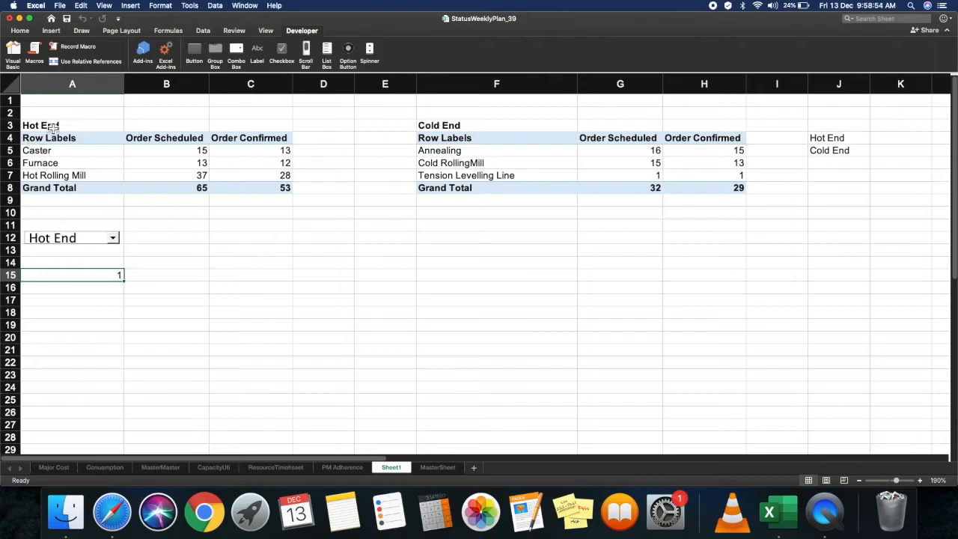
{"action": "left_click", "coordinate": [112, 237]}
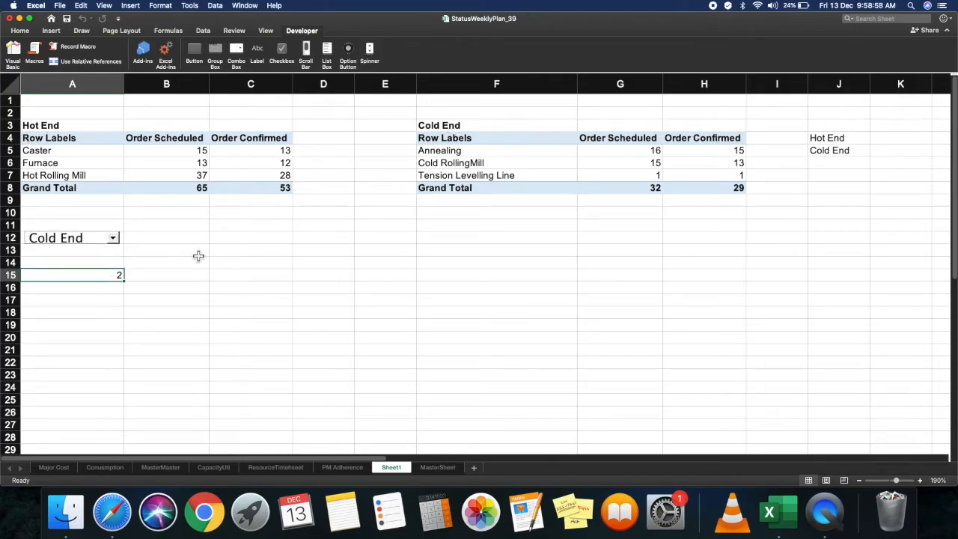
{"action": "left_click", "coordinate": [111, 237]}
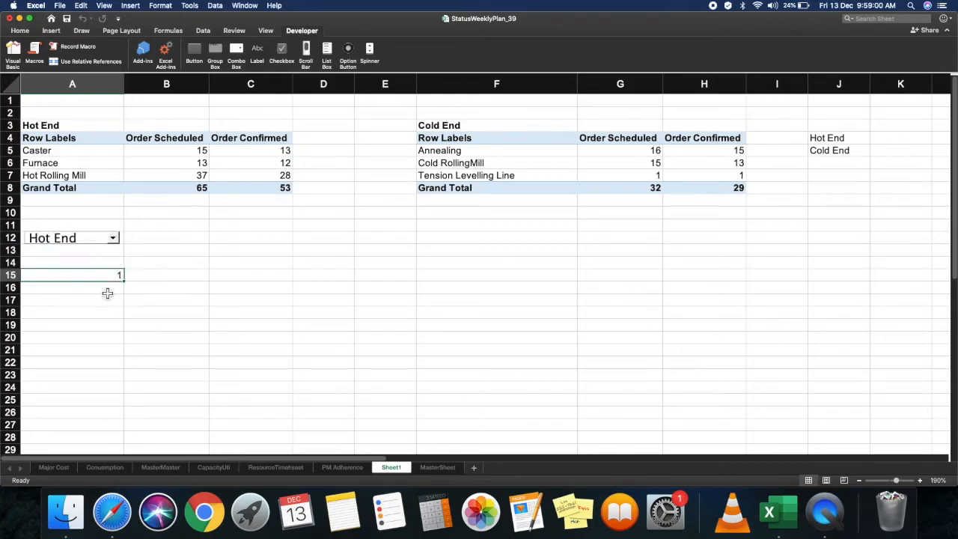
{"action": "left_click", "coordinate": [72, 313]}
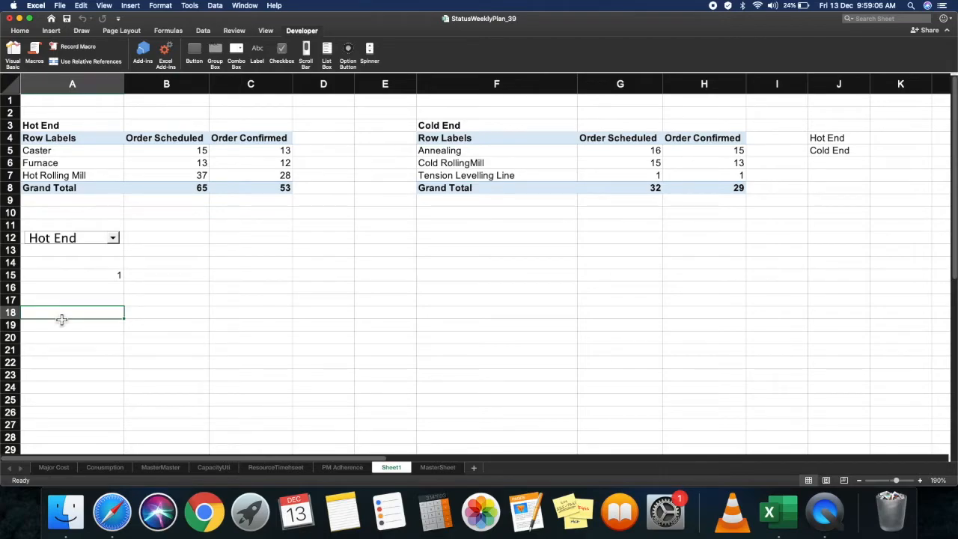
Step: Start the A18 formula with =IF($A$15=1,A3, using an absolute A15 reference
{"action": "type", "text": "="}
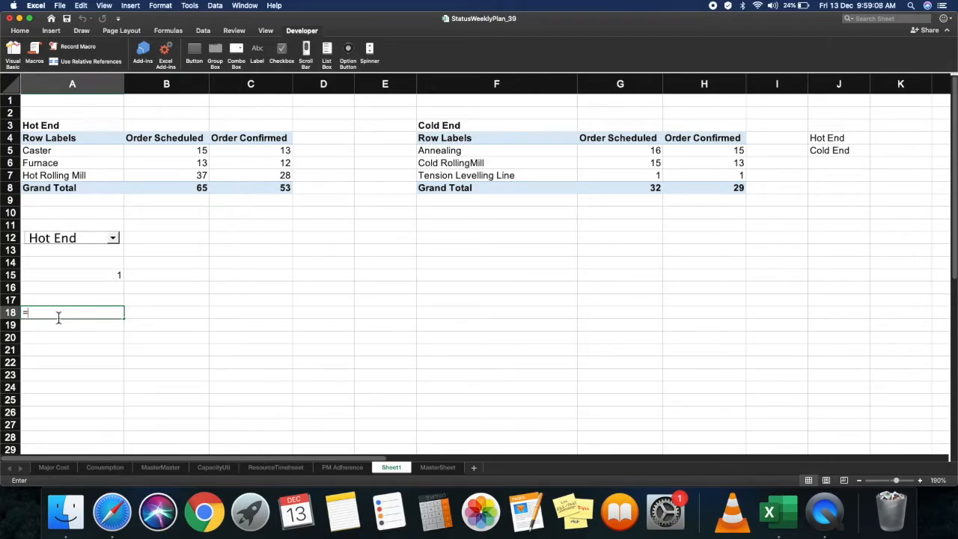
{"action": "type", "text": "if"}
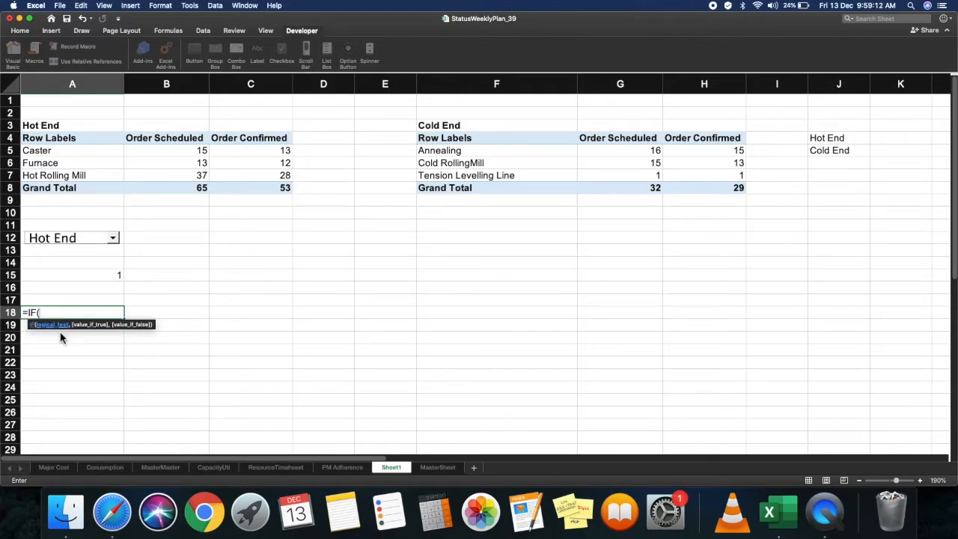
{"action": "left_click", "coordinate": [72, 275]}
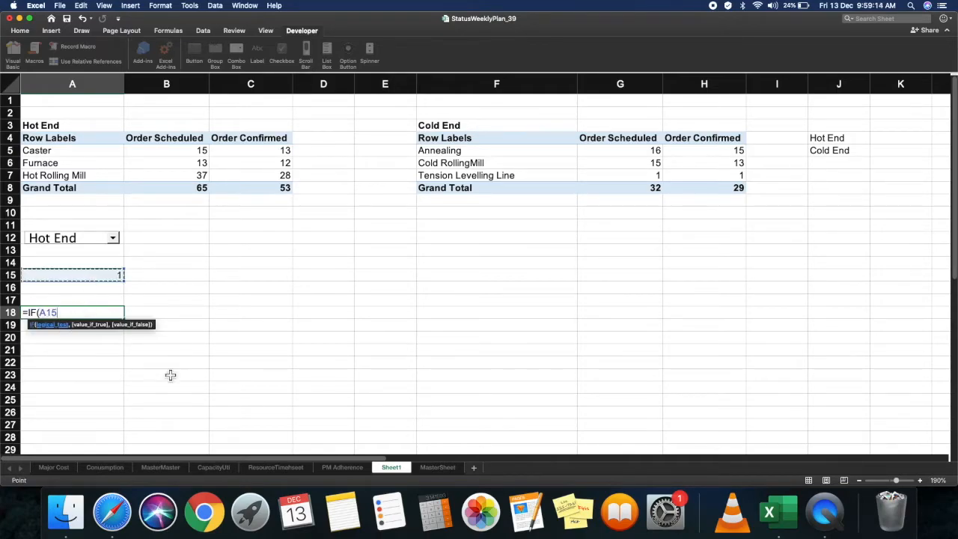
{"action": "key", "text": "f4"}
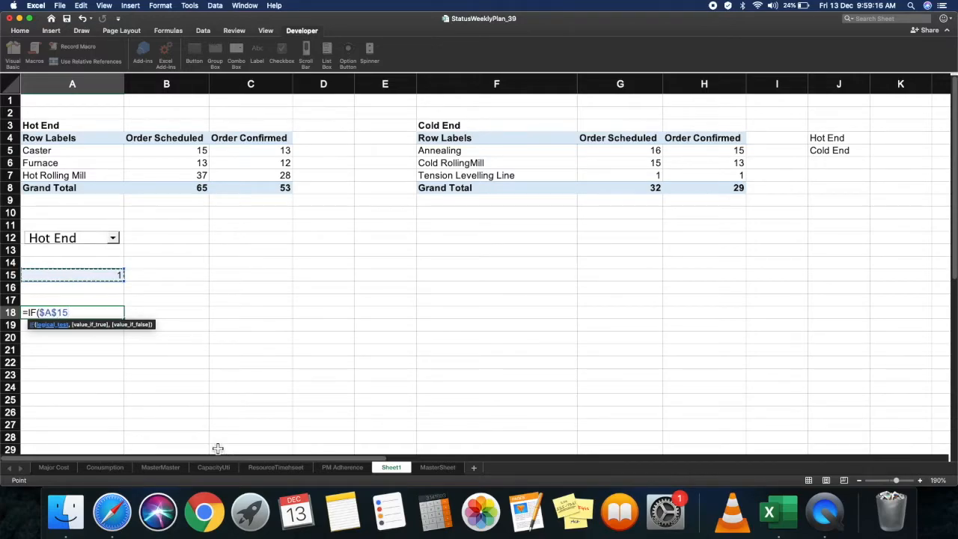
{"action": "mouse_move", "coordinate": [150, 430]}
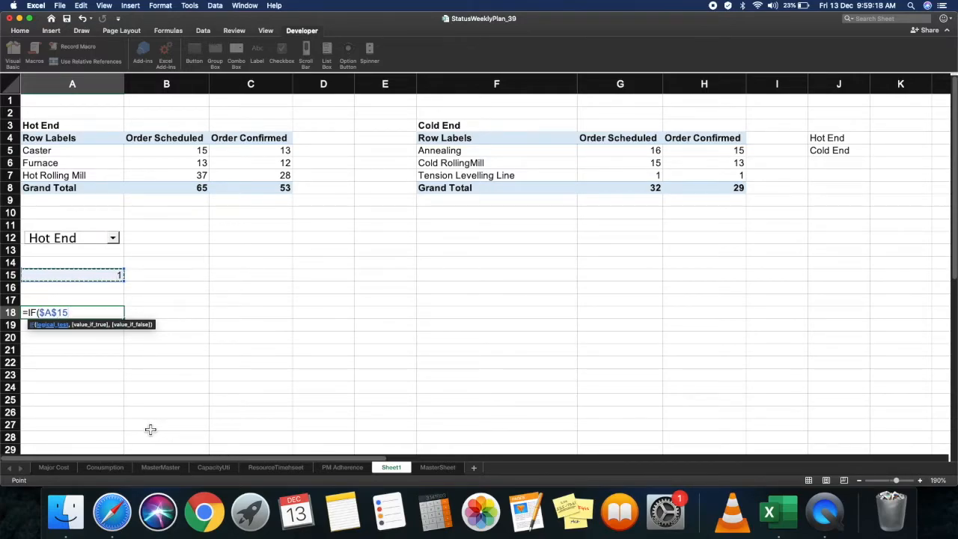
{"action": "type", "text": "=1"}
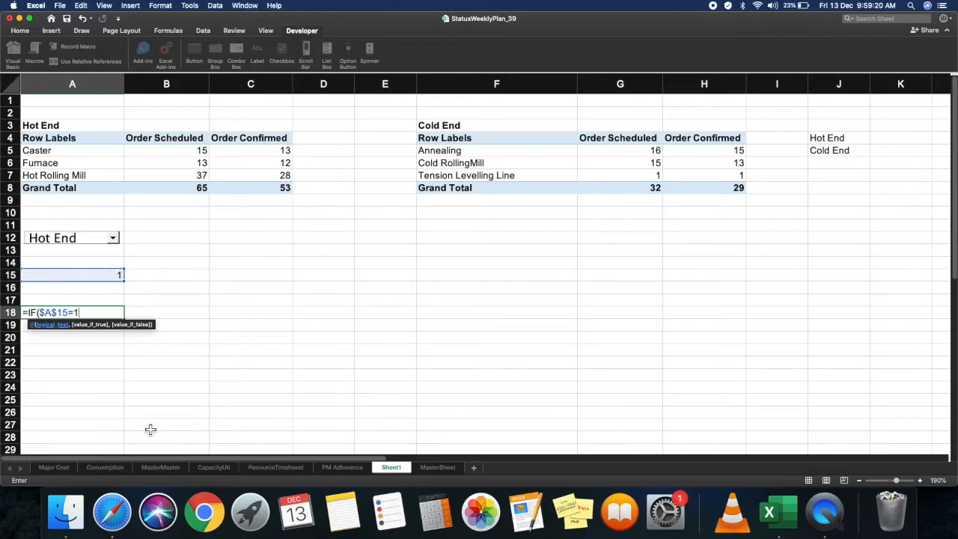
{"action": "type", "text": ",A3"}
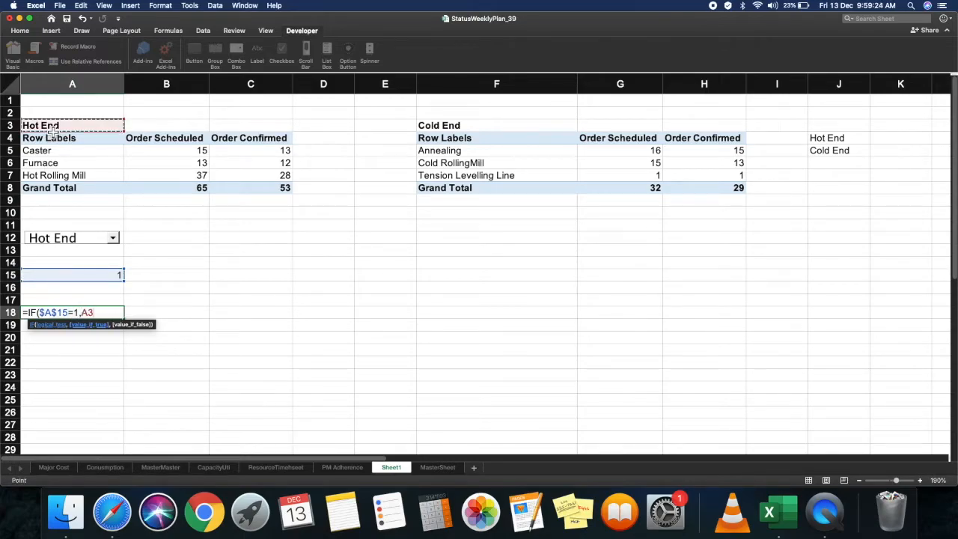
{"action": "type", "text": ","}
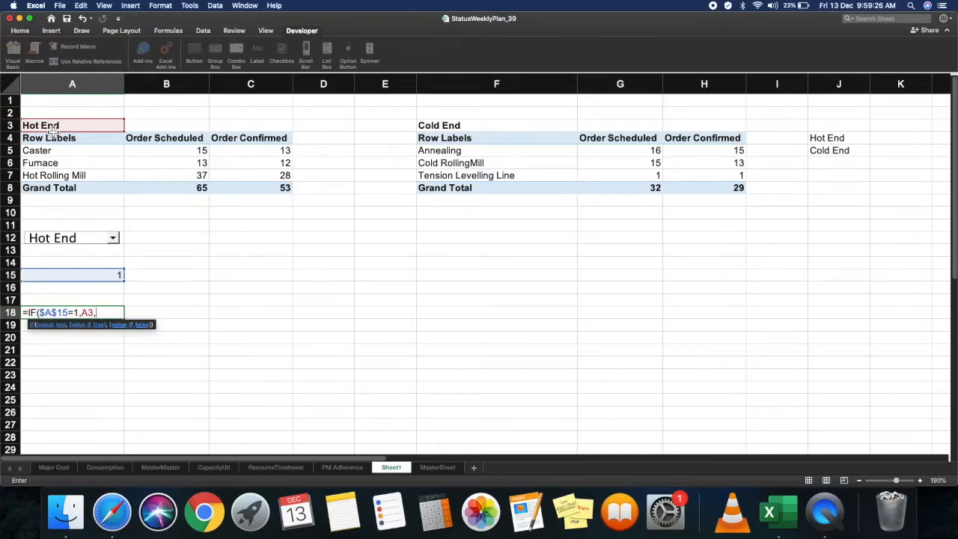
Step: Complete it with the nested IF($A$15=2,F3)) returning the Cold End heading from F3
{"action": "type", "text": "if"}
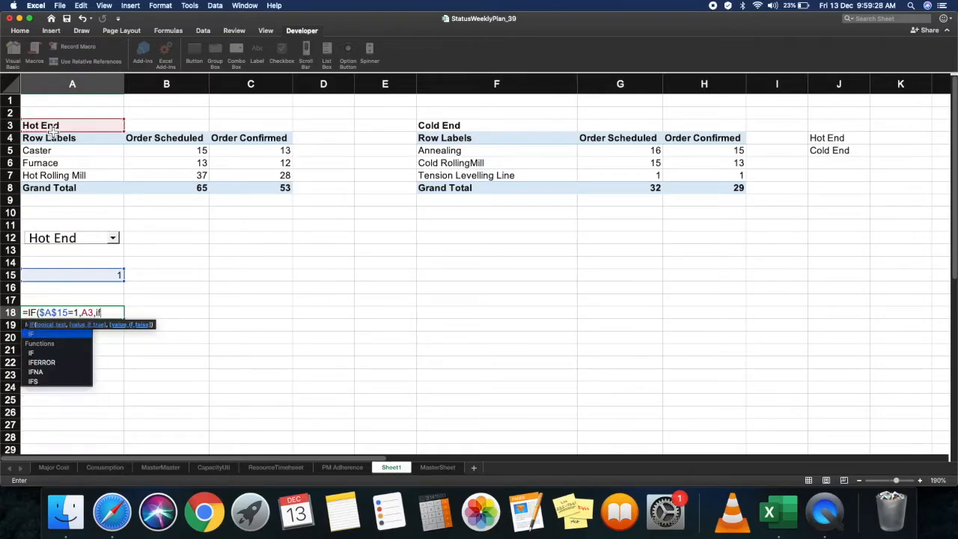
{"action": "type", "text": "IF("}
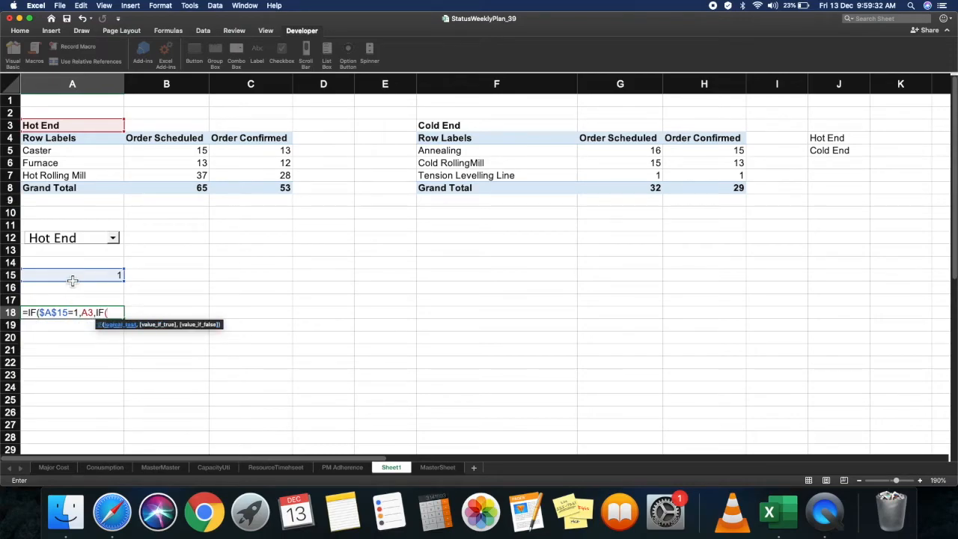
{"action": "left_click", "coordinate": [72, 276]}
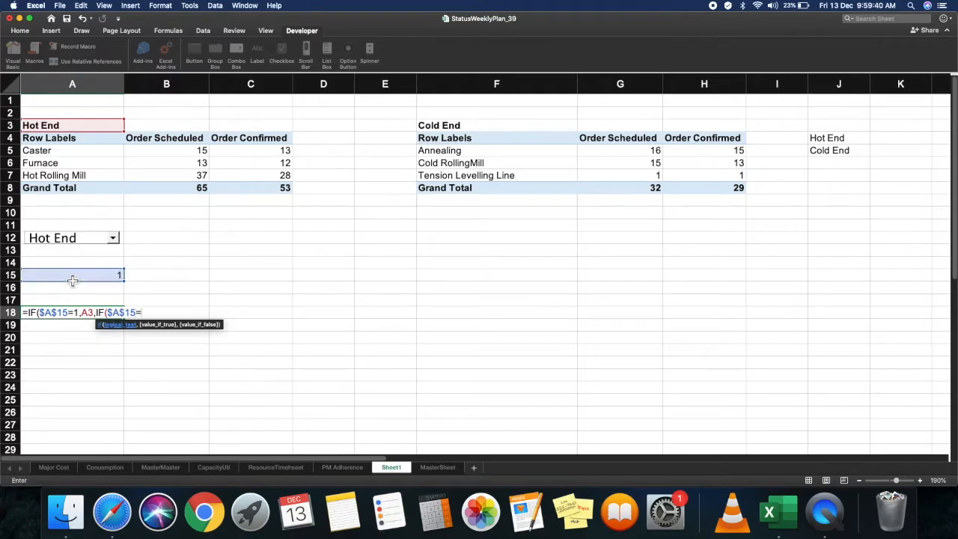
{"action": "type", "text": "2,"}
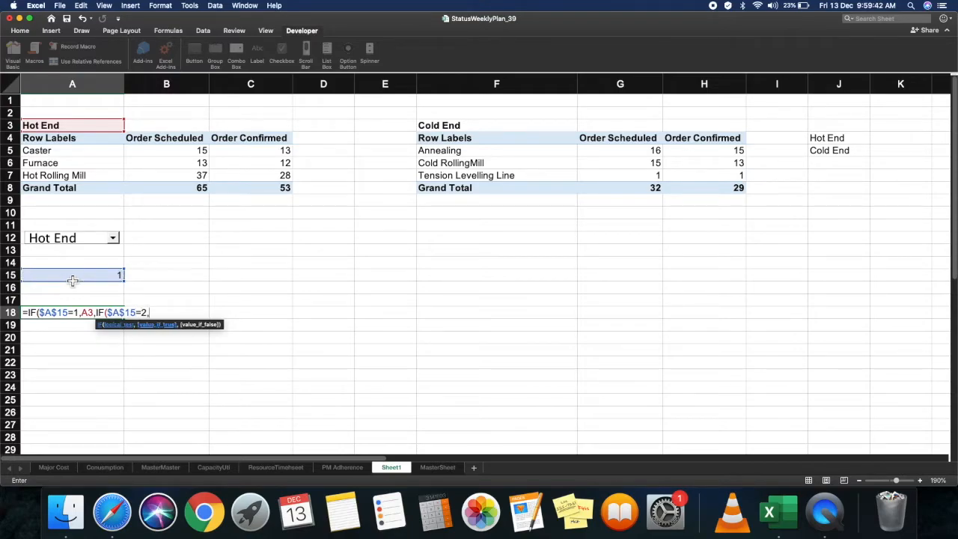
{"action": "left_click", "coordinate": [497, 126]}
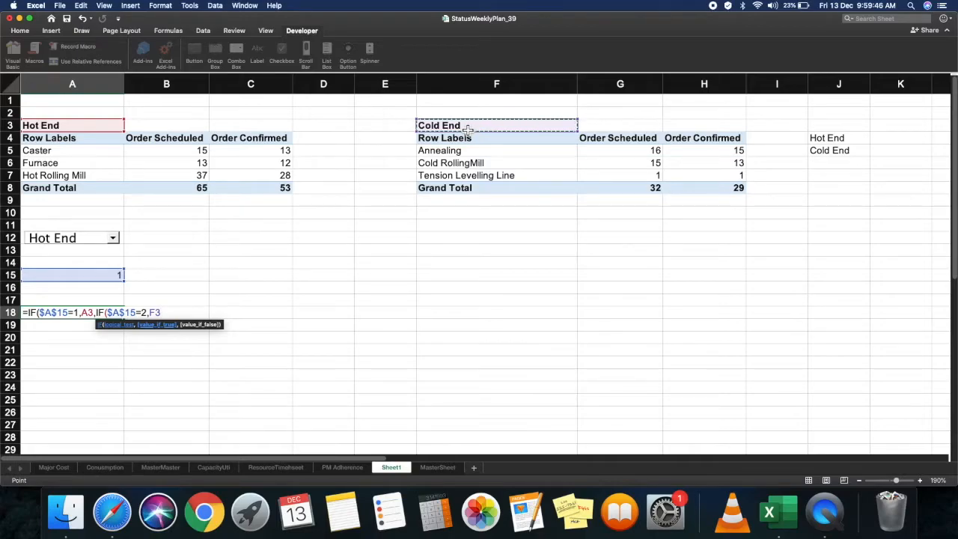
{"action": "type", "text": "))"}
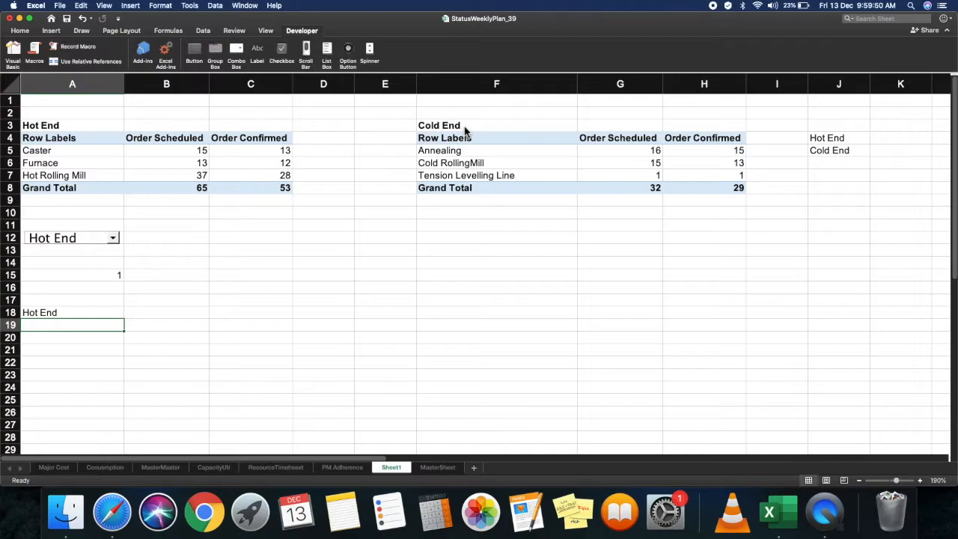
{"action": "mouse_move", "coordinate": [118, 252]}
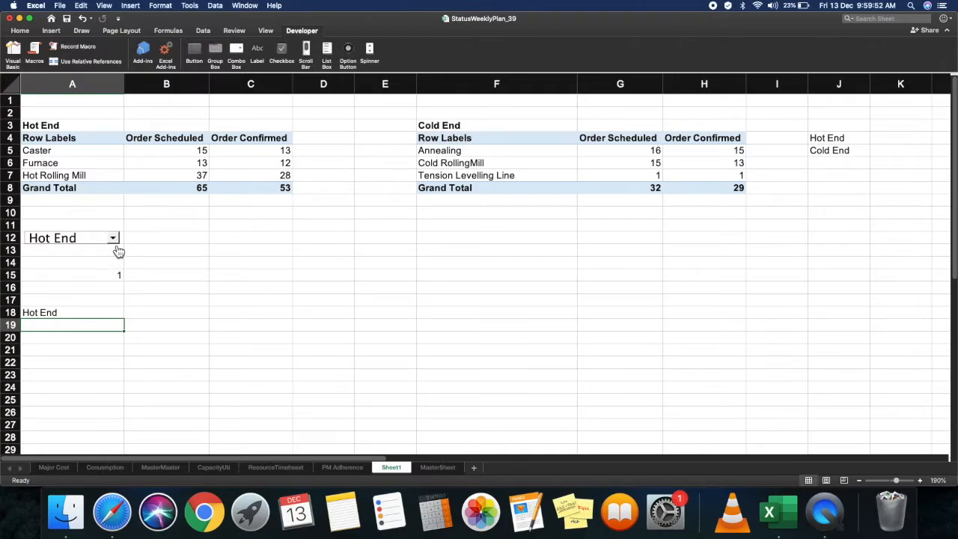
{"action": "mouse_move", "coordinate": [89, 307]}
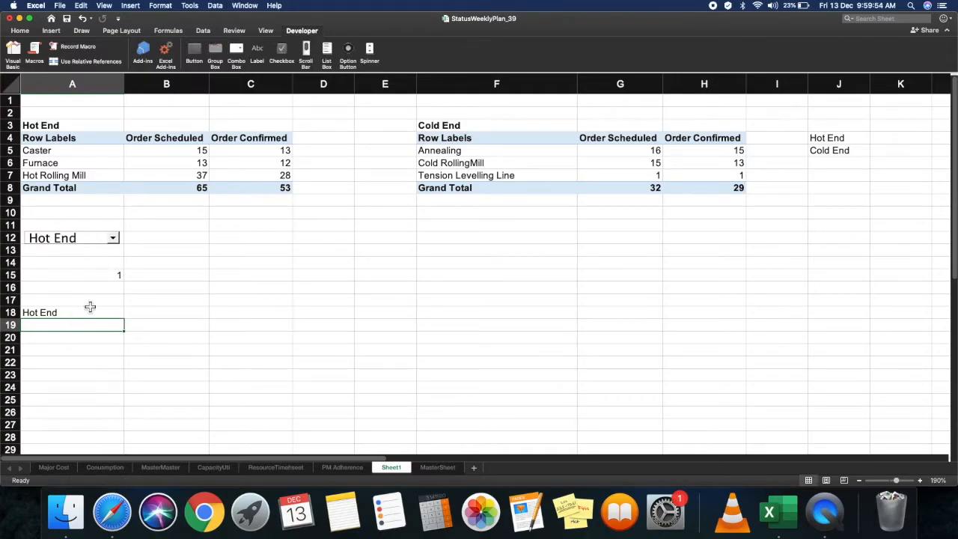
{"action": "left_click", "coordinate": [112, 236]}
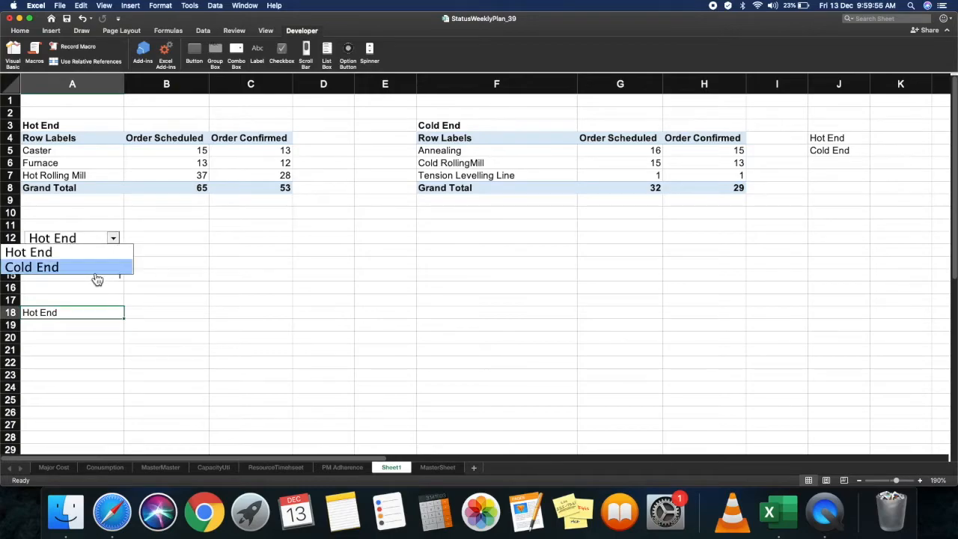
{"action": "left_click", "coordinate": [31, 267]}
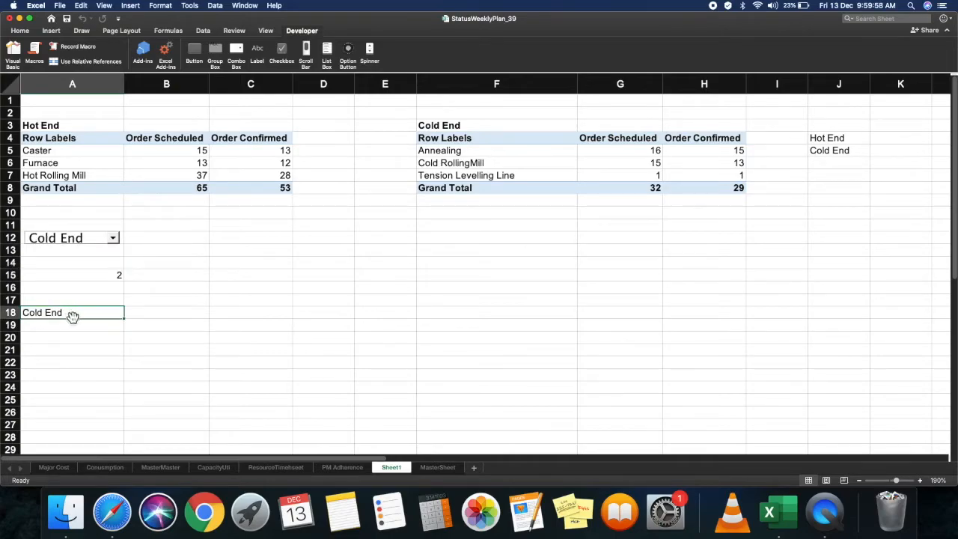
{"action": "mouse_move", "coordinate": [119, 328]}
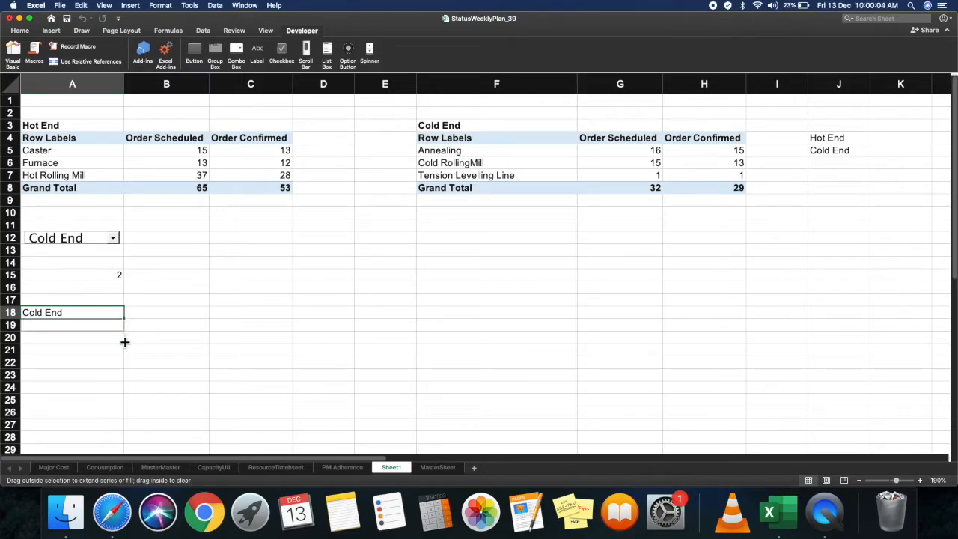
{"action": "left_click", "coordinate": [112, 236]}
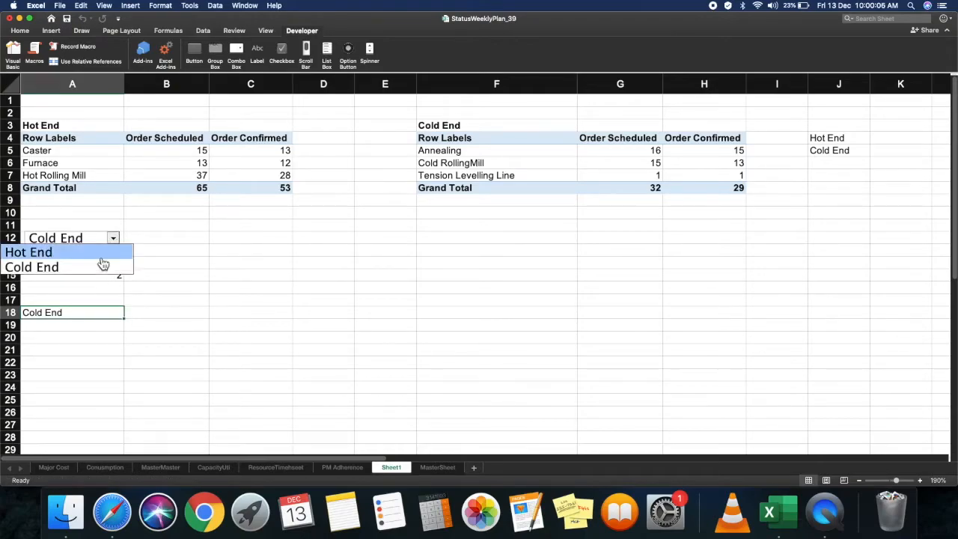
{"action": "left_click", "coordinate": [28, 252]}
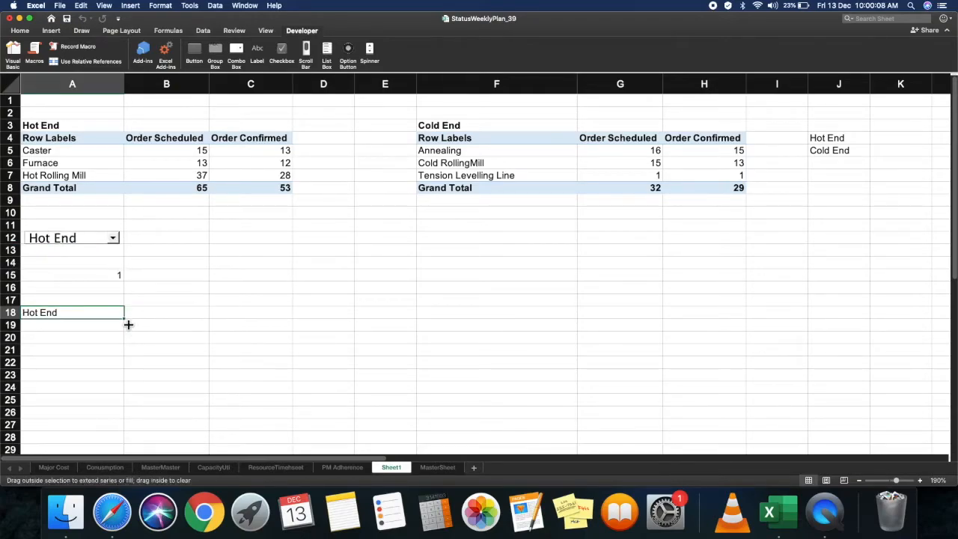
Step: Fill the A18 formula down to row 23 and the lookup formulas down through the Grand Total row
{"action": "left_click_drag", "start_coordinate": [123, 323], "coordinate": [123, 364]}
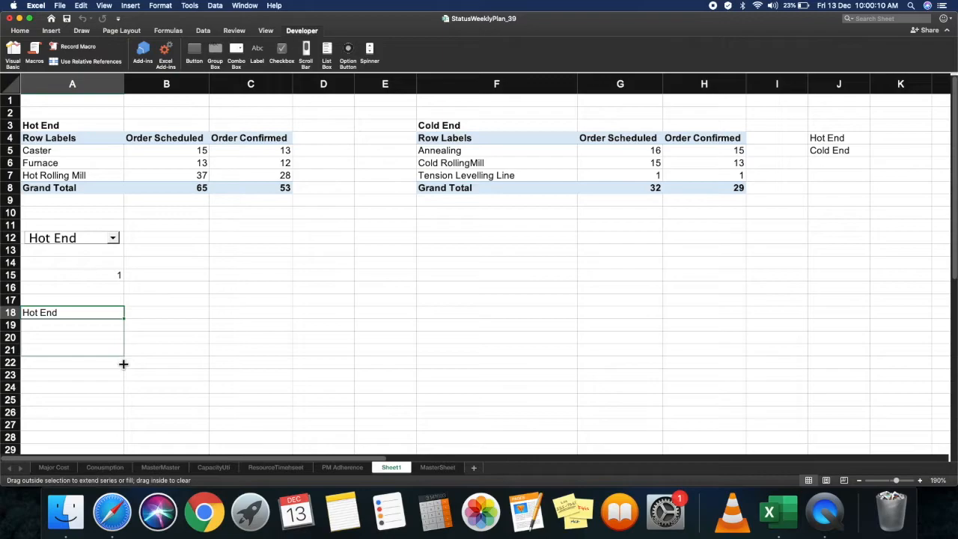
{"action": "left_click_drag", "start_coordinate": [123, 319], "coordinate": [122, 364]}
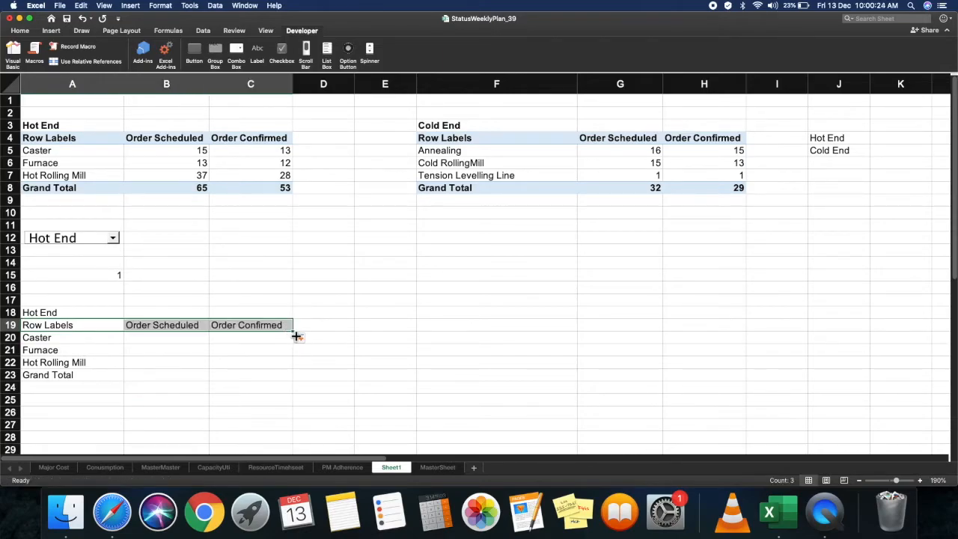
{"action": "left_click_drag", "start_coordinate": [294, 336], "coordinate": [294, 381]}
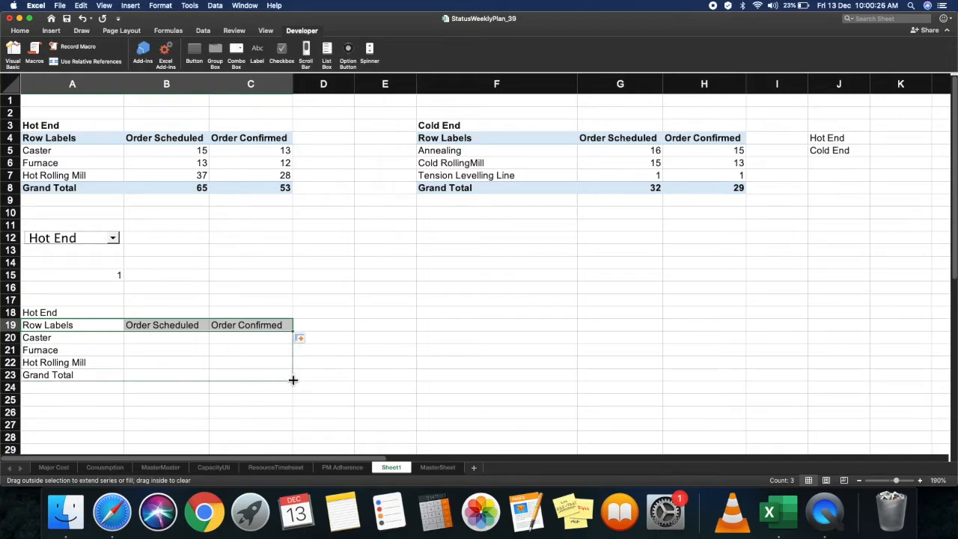
{"action": "left_click_drag", "start_coordinate": [293, 337], "coordinate": [294, 381]}
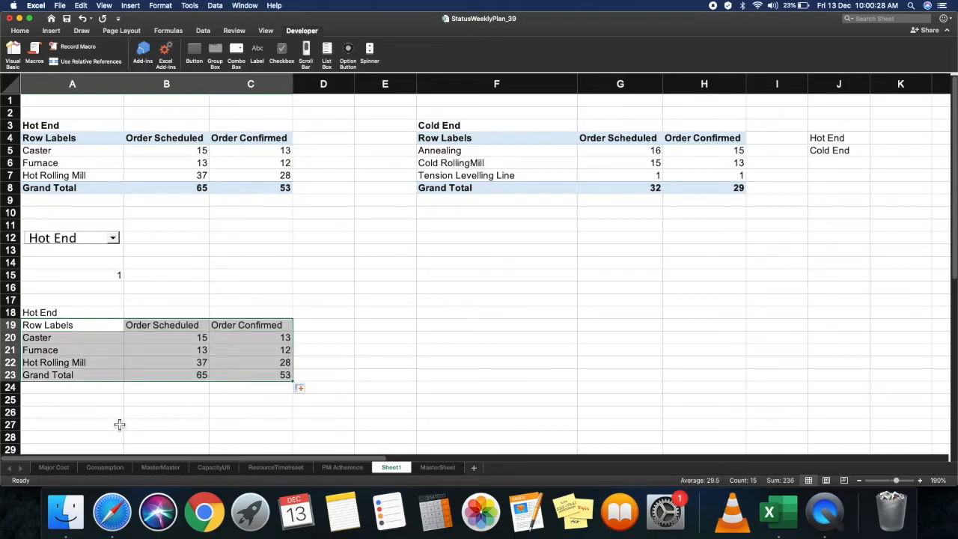
{"action": "left_click", "coordinate": [72, 412]}
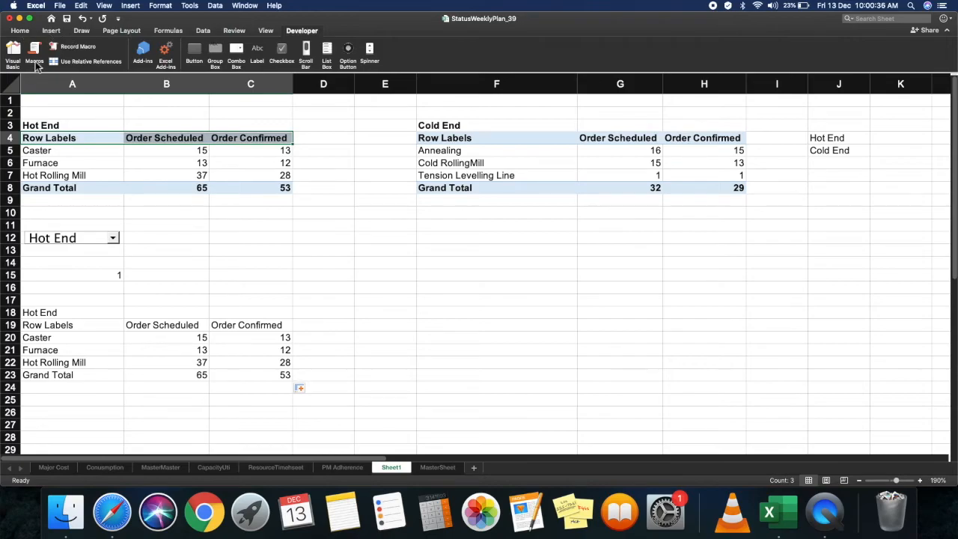
Step: Paint the pivot header and total formatting onto rows 19 and 23 and colour the Hot End title row
{"action": "left_click", "coordinate": [21, 30]}
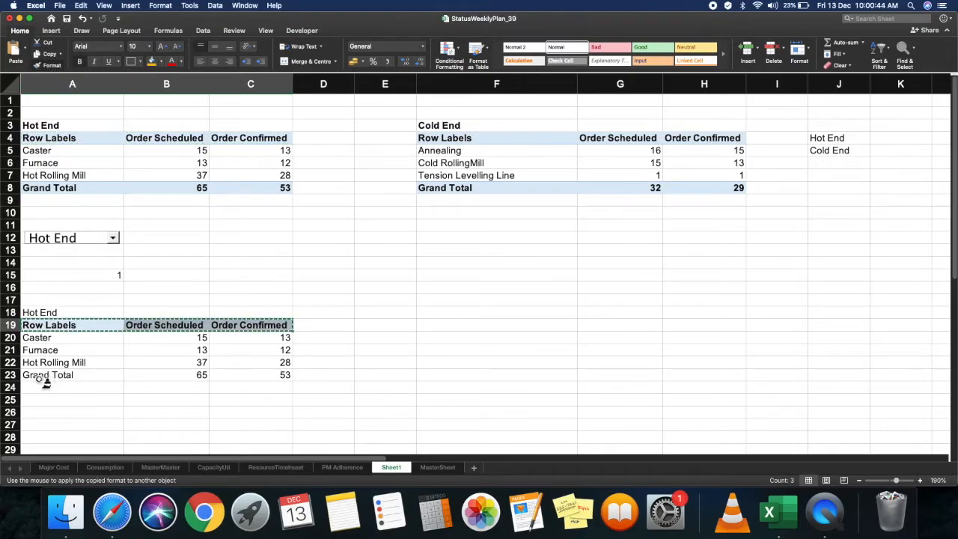
{"action": "left_click", "coordinate": [48, 375]}
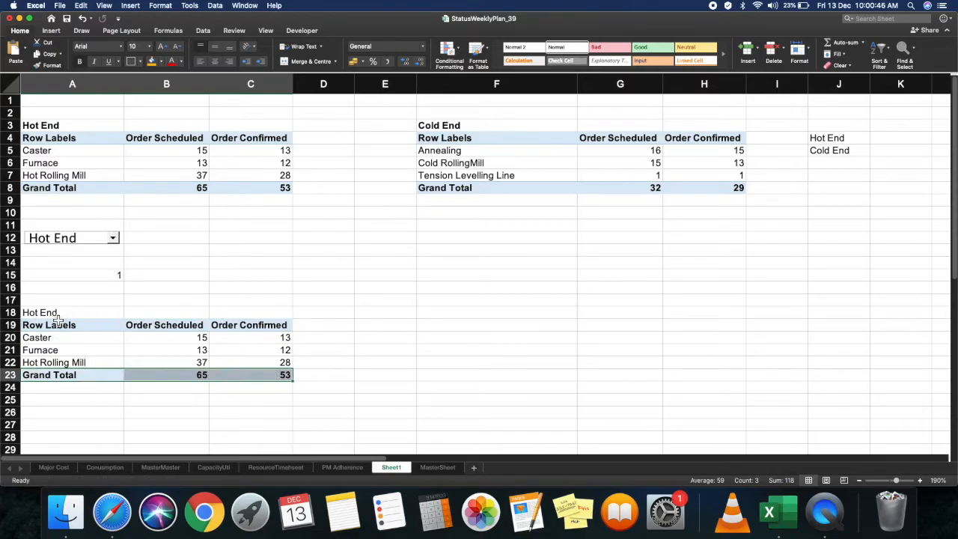
{"action": "left_click", "coordinate": [72, 313]}
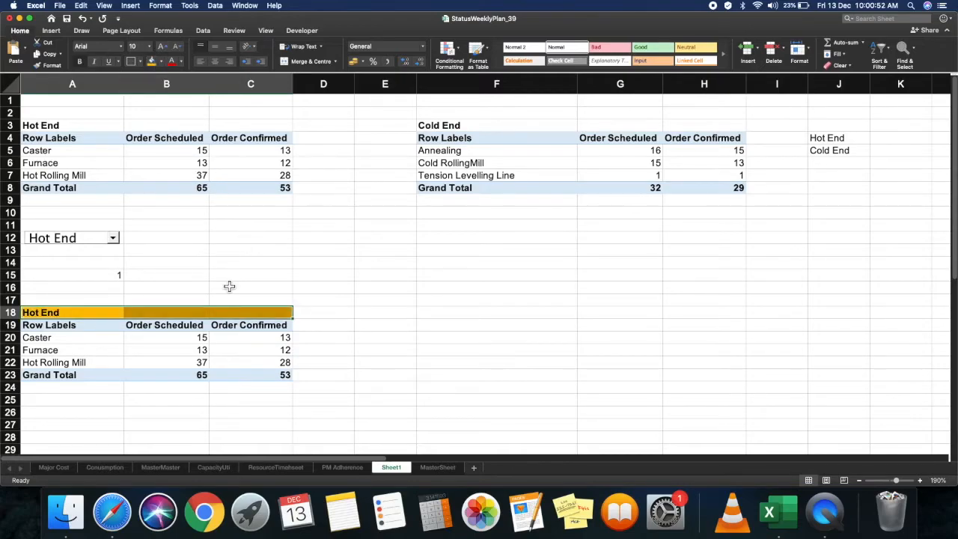
Step: Switch the combo box to Cold End so the table shows Annealing, Cold RollingMill and Tension Levelling Line
{"action": "left_click", "coordinate": [112, 236]}
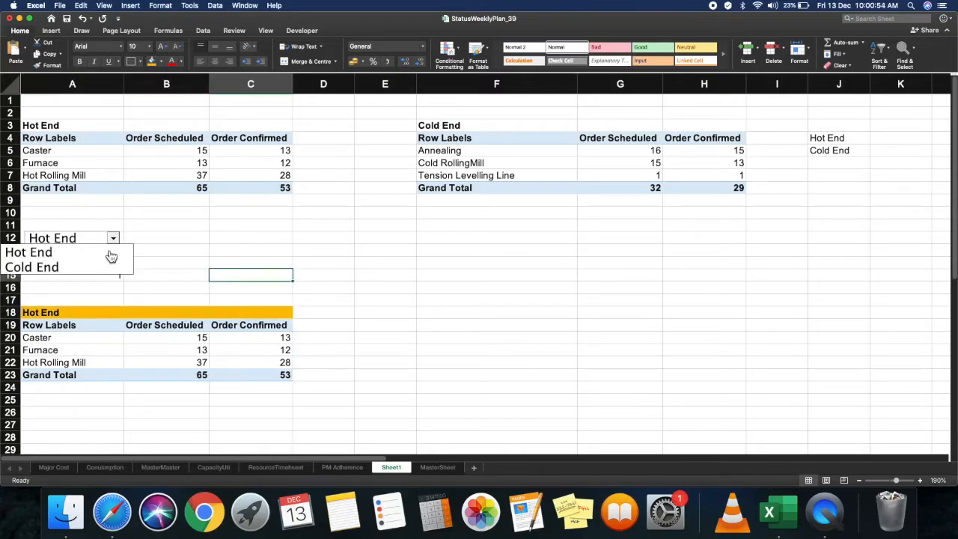
{"action": "left_click", "coordinate": [31, 267]}
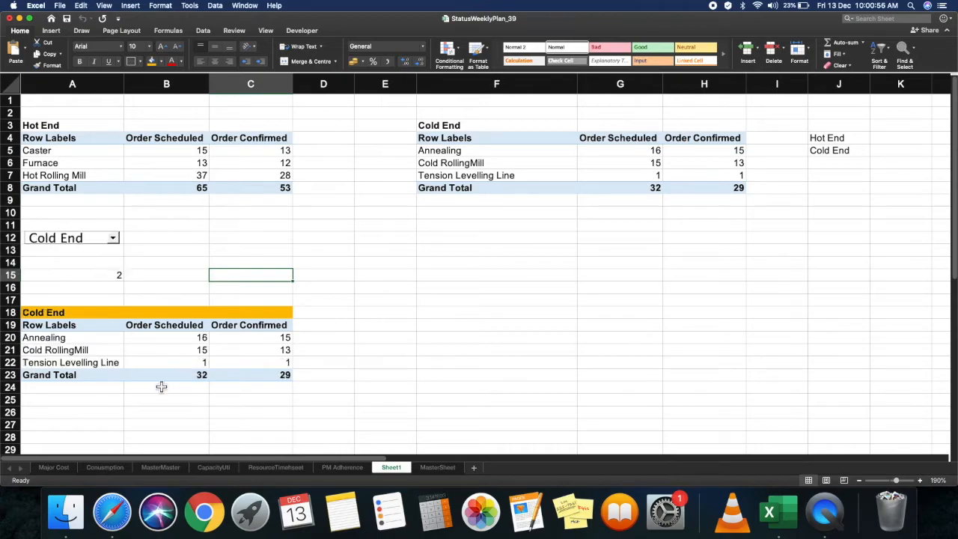
{"action": "mouse_move", "coordinate": [626, 182]}
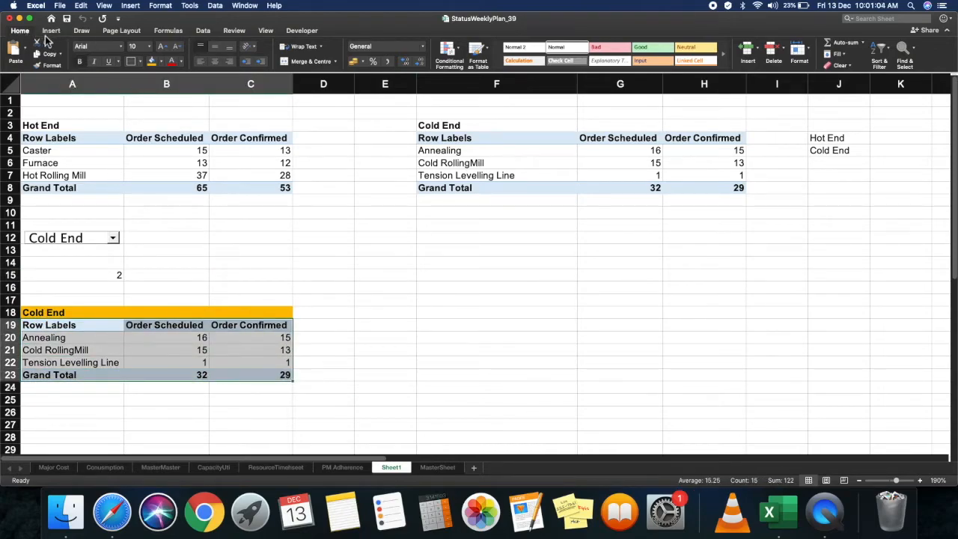
Step: Hide the linked-value rows 14–16 and the helper rows, then select the dynamic table data
{"action": "left_click", "coordinate": [166, 225]}
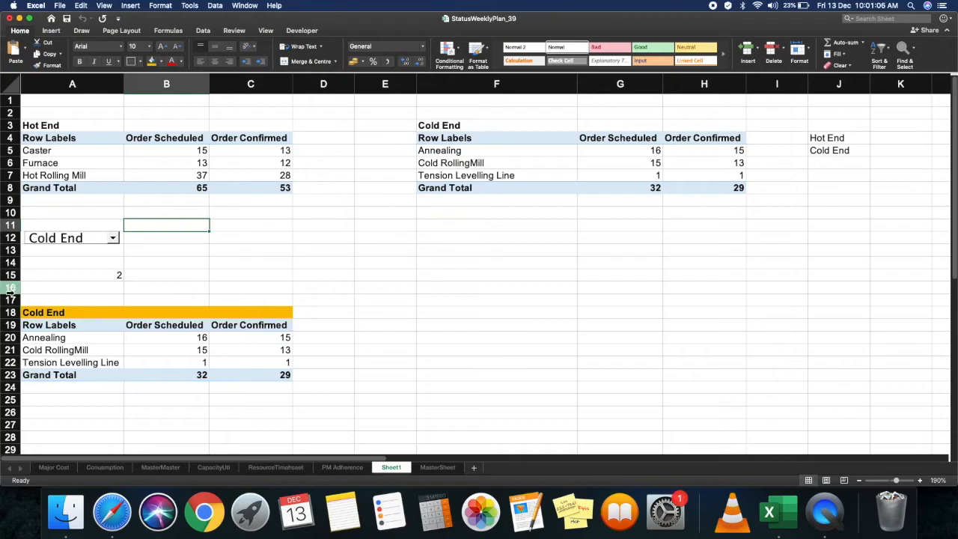
{"action": "right_click", "coordinate": [11, 270]}
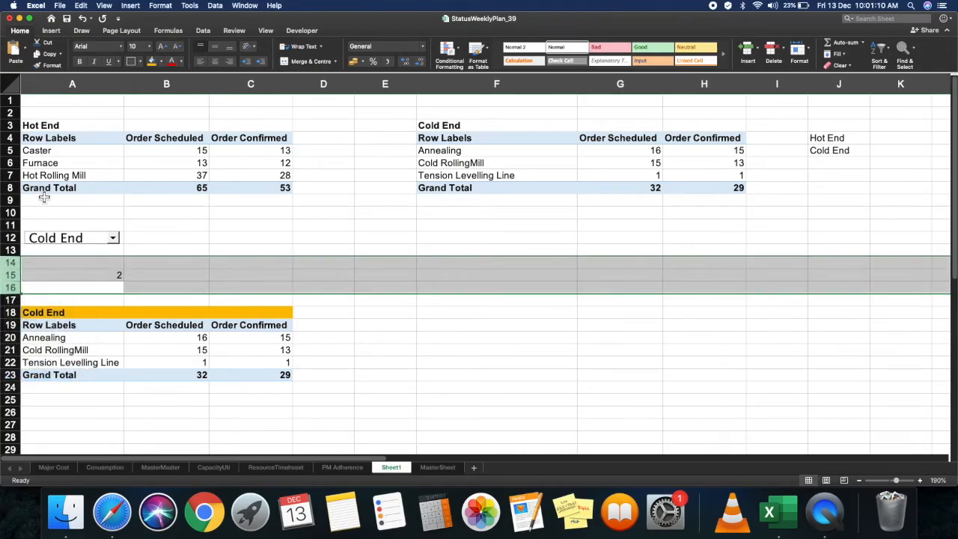
{"action": "right_click", "coordinate": [44, 287]}
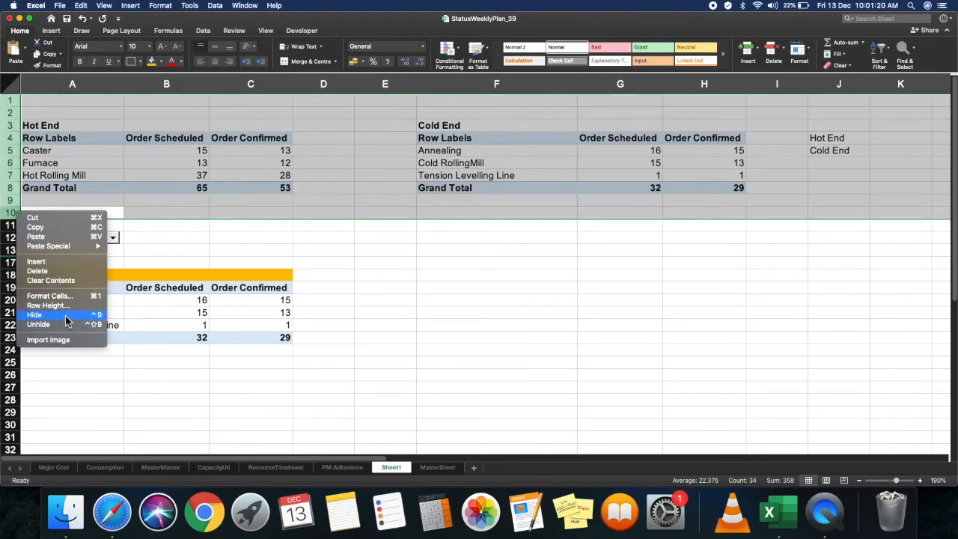
{"action": "left_click", "coordinate": [34, 315]}
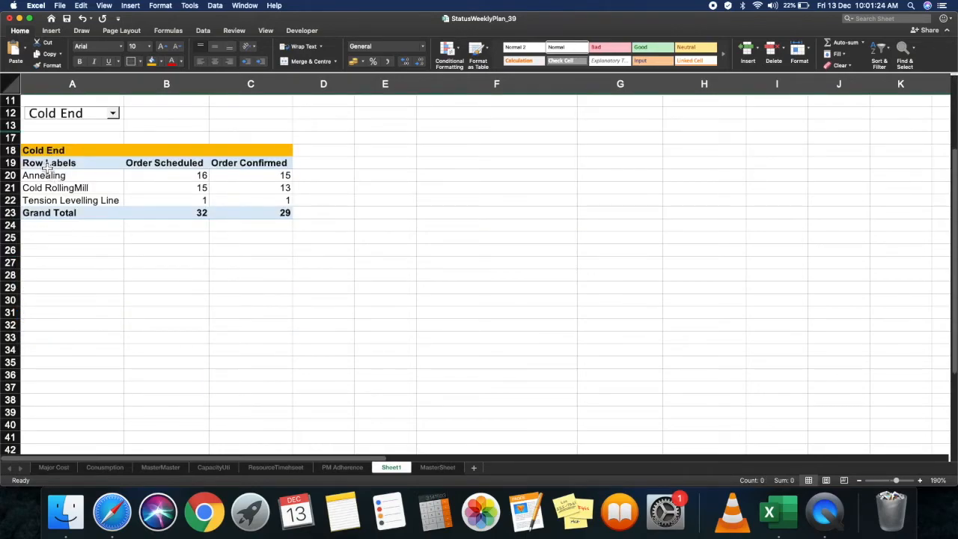
{"action": "left_click_drag", "start_coordinate": [48, 162], "coordinate": [285, 213]}
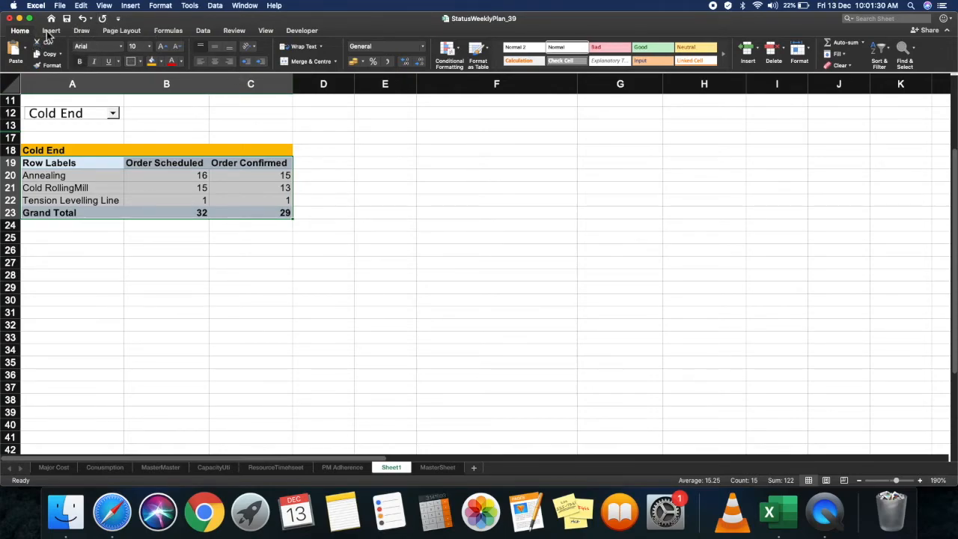
Step: Insert a clustered bar chart of the Cold End table from Recommended Charts
{"action": "left_click", "coordinate": [51, 30]}
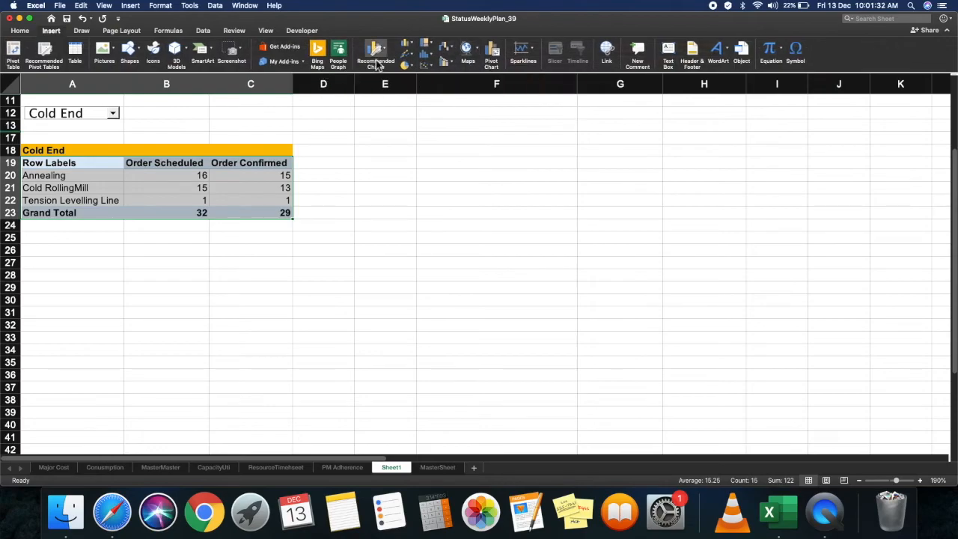
{"action": "left_click", "coordinate": [374, 52]}
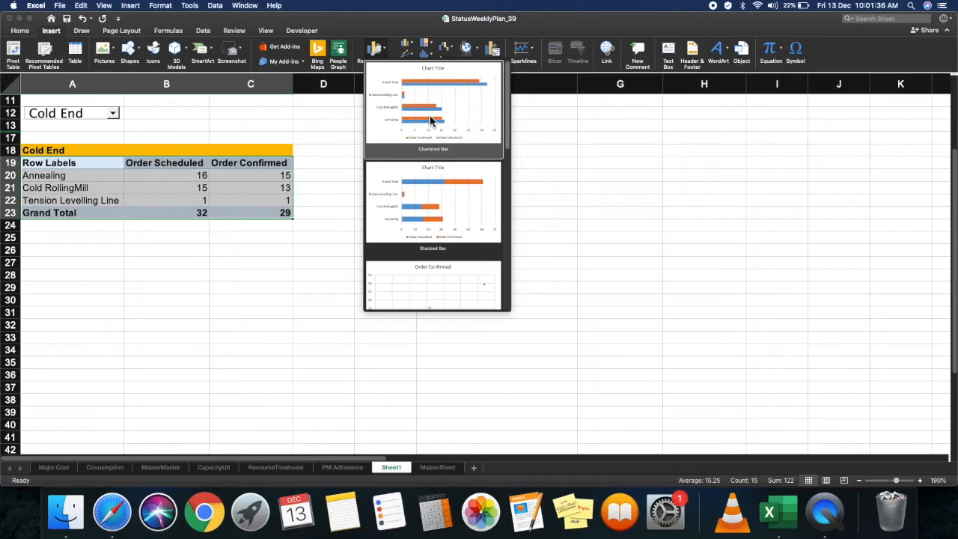
{"action": "left_click", "coordinate": [433, 102]}
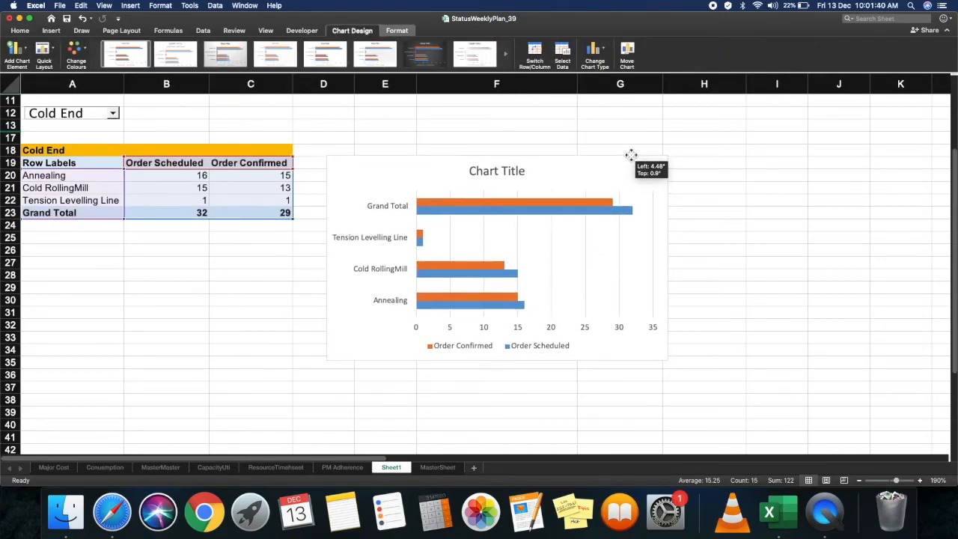
Step: Move the chart beside the table and remove its chart title
{"action": "left_click_drag", "start_coordinate": [632, 155], "coordinate": [658, 144]}
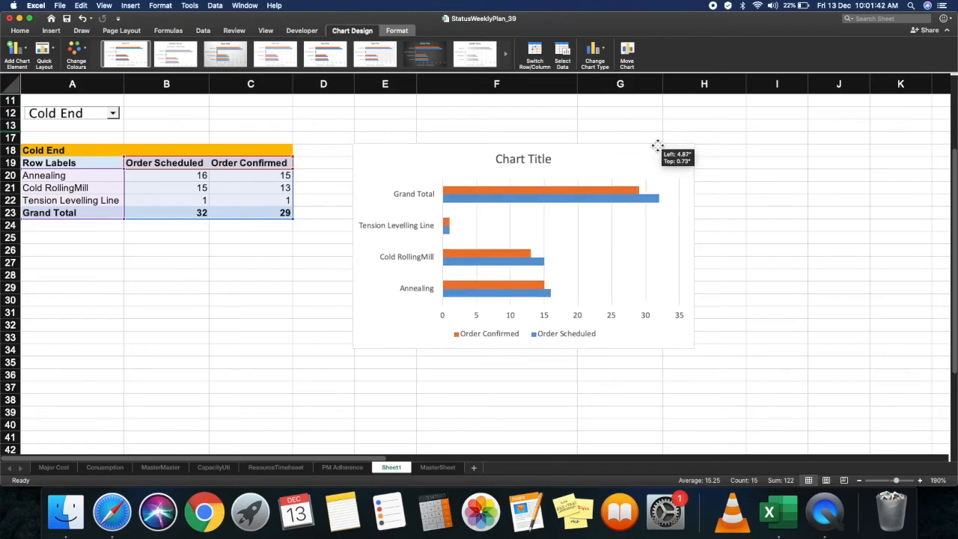
{"action": "left_click", "coordinate": [524, 158]}
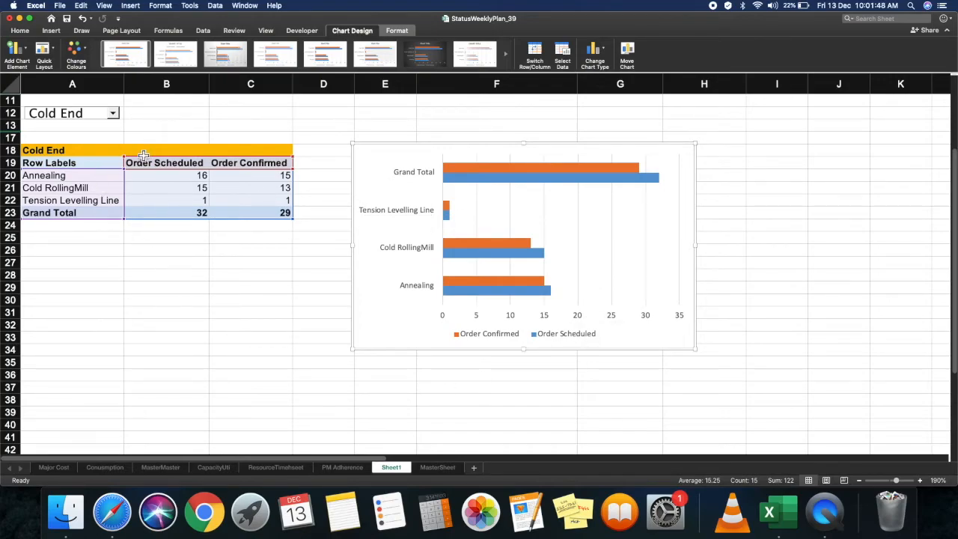
{"action": "mouse_move", "coordinate": [569, 144]}
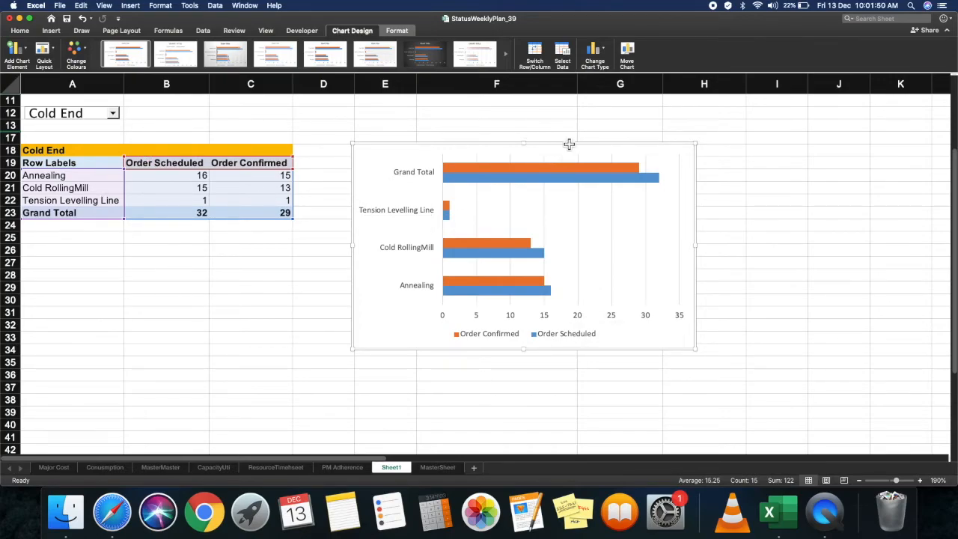
{"action": "left_click", "coordinate": [497, 126]}
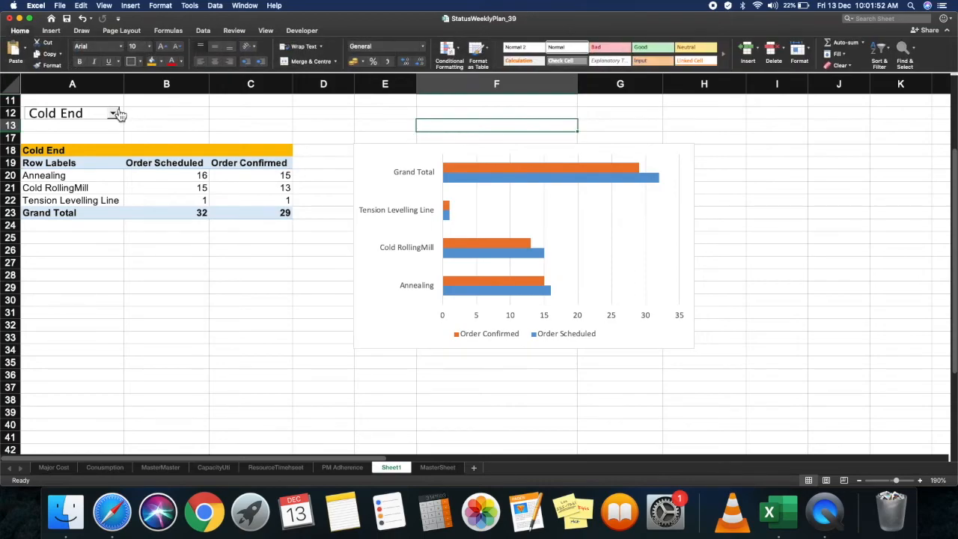
{"action": "left_click", "coordinate": [114, 113]}
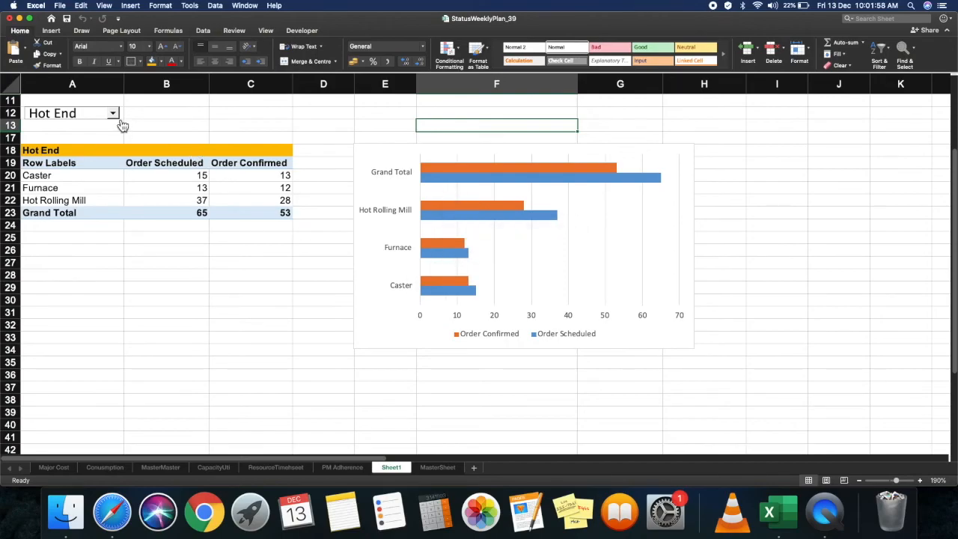
{"action": "left_click", "coordinate": [112, 113]}
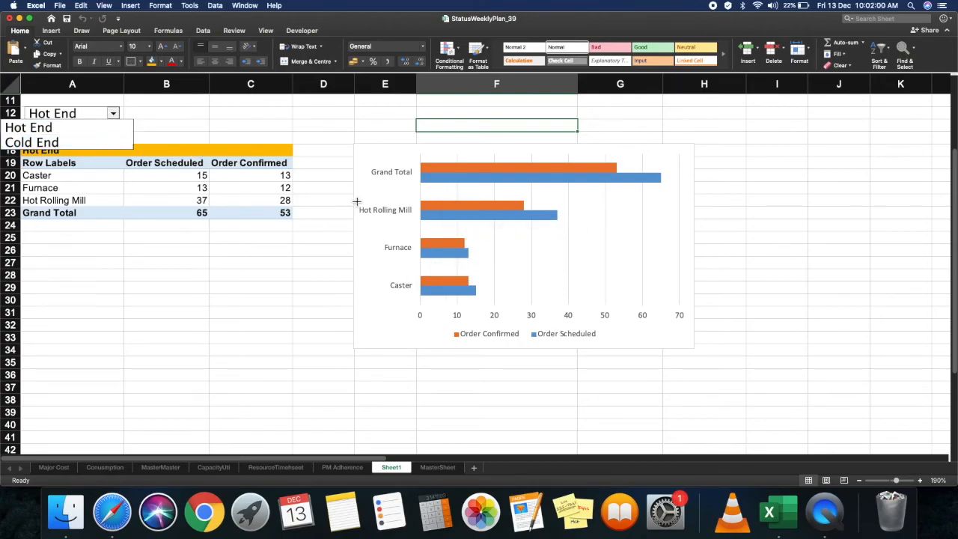
{"action": "left_click", "coordinate": [31, 141]}
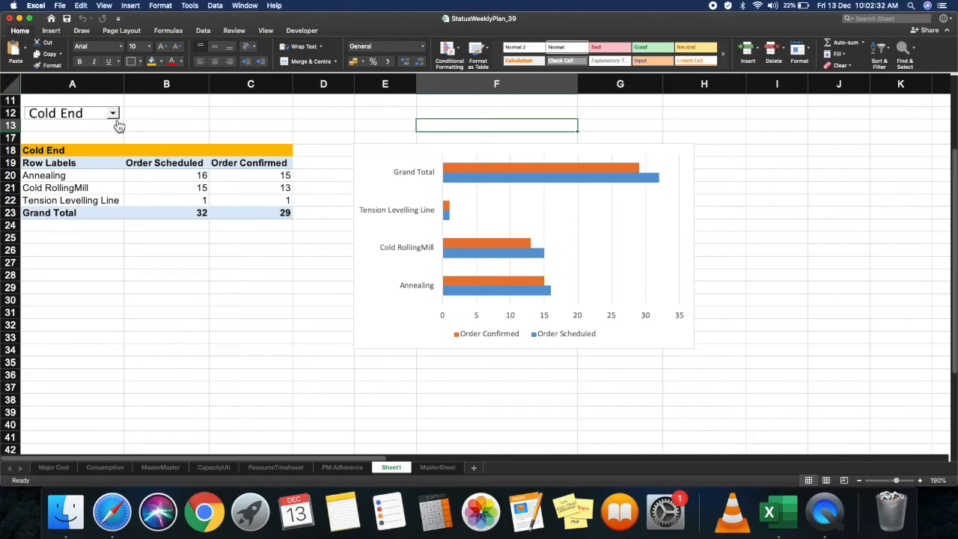
{"action": "left_click", "coordinate": [111, 113]}
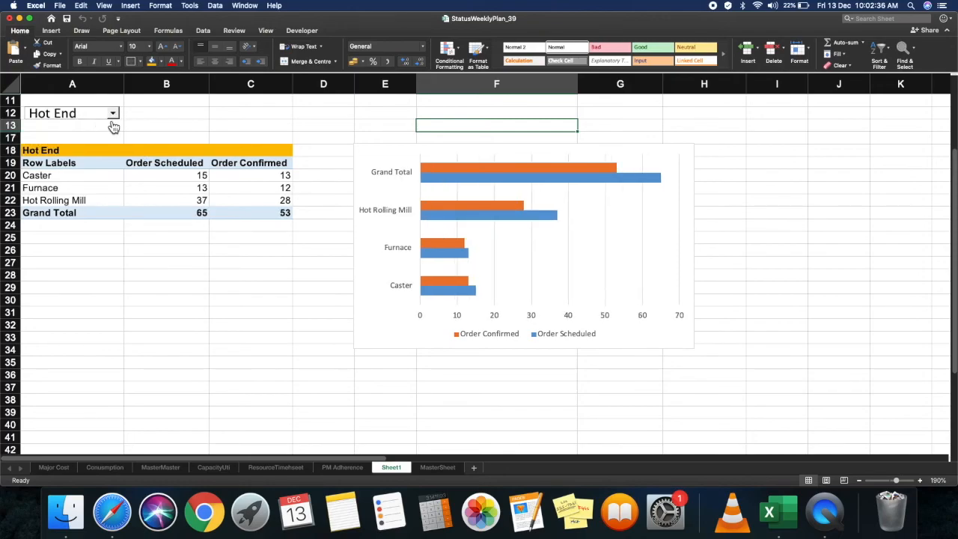
{"action": "left_click", "coordinate": [111, 114]}
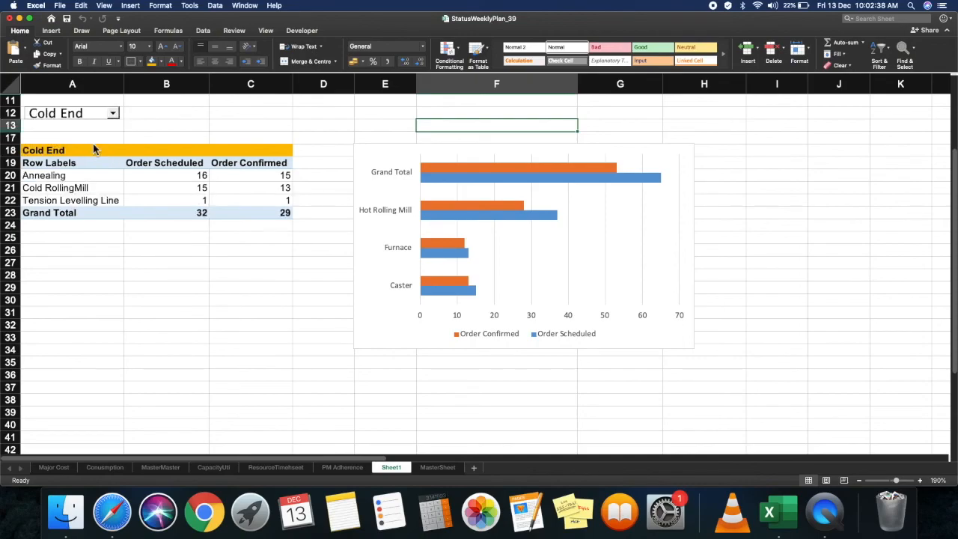